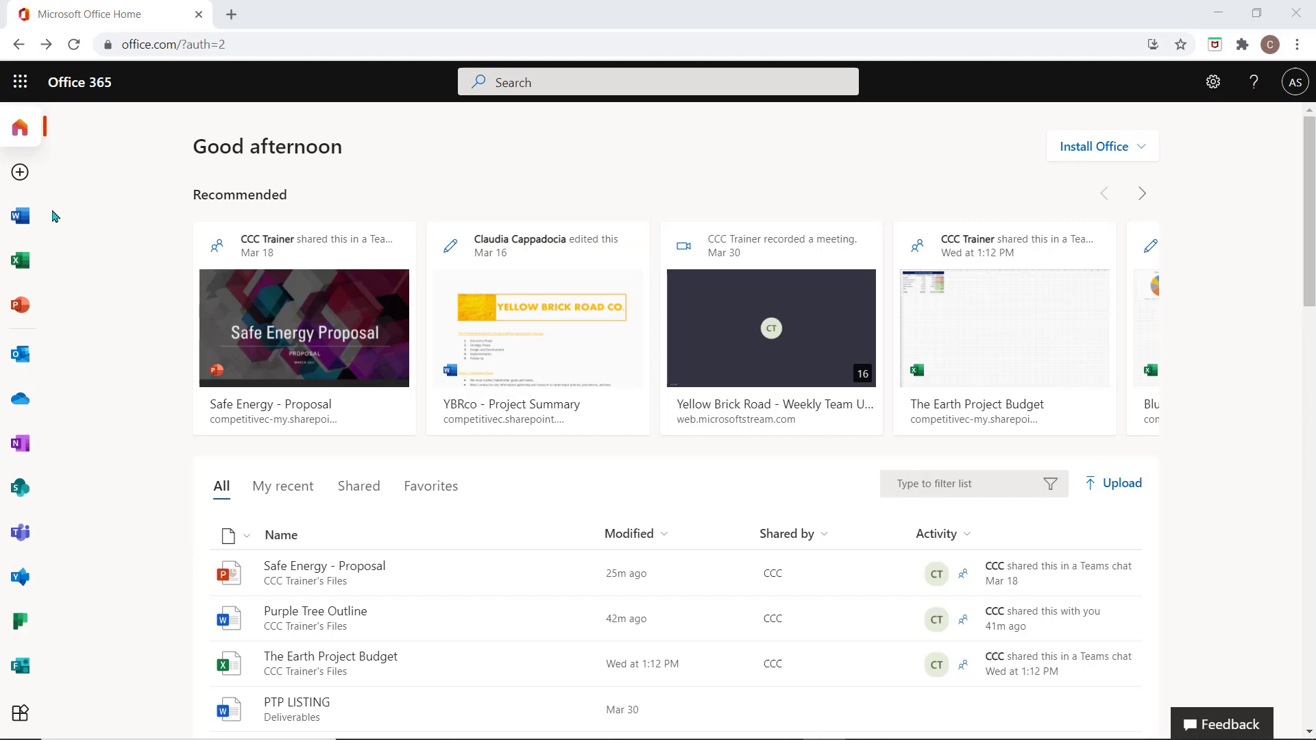
mouse_move(22, 109)
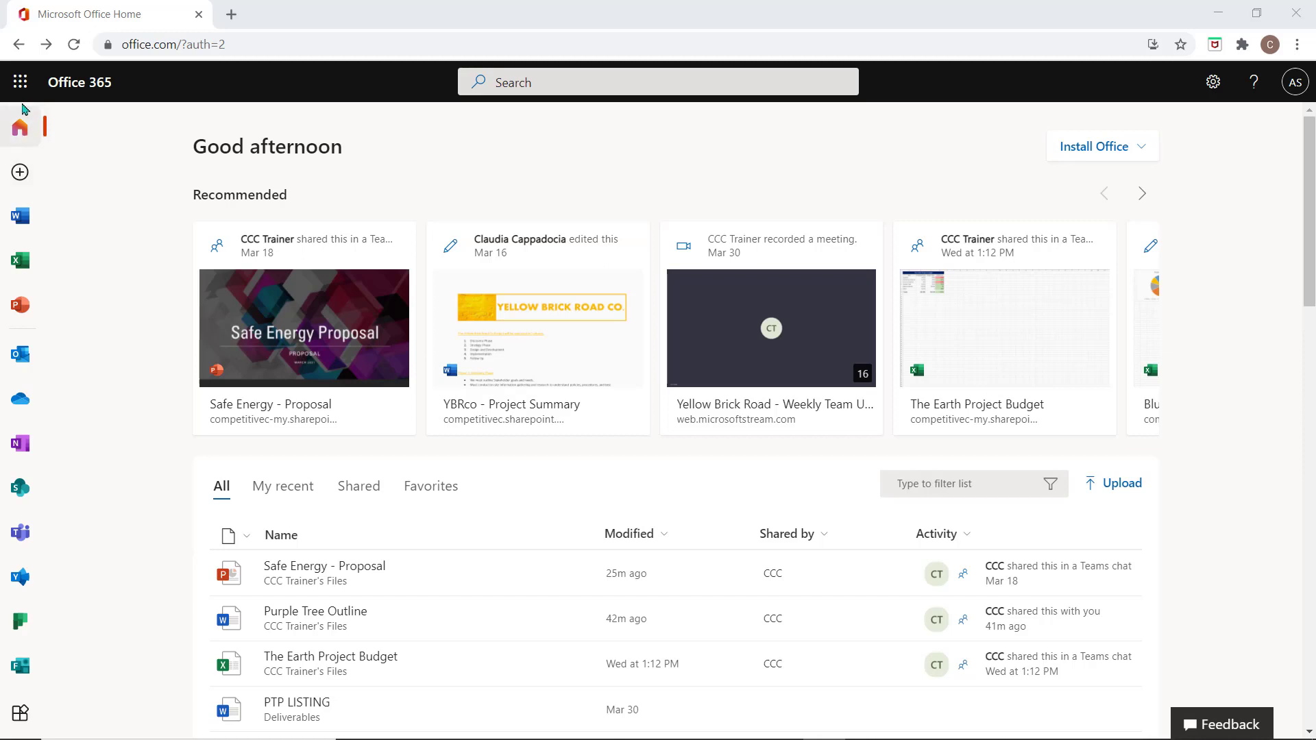
Browse the full Microsoft 365 app list, then create a new blank Word document.
click(20, 81)
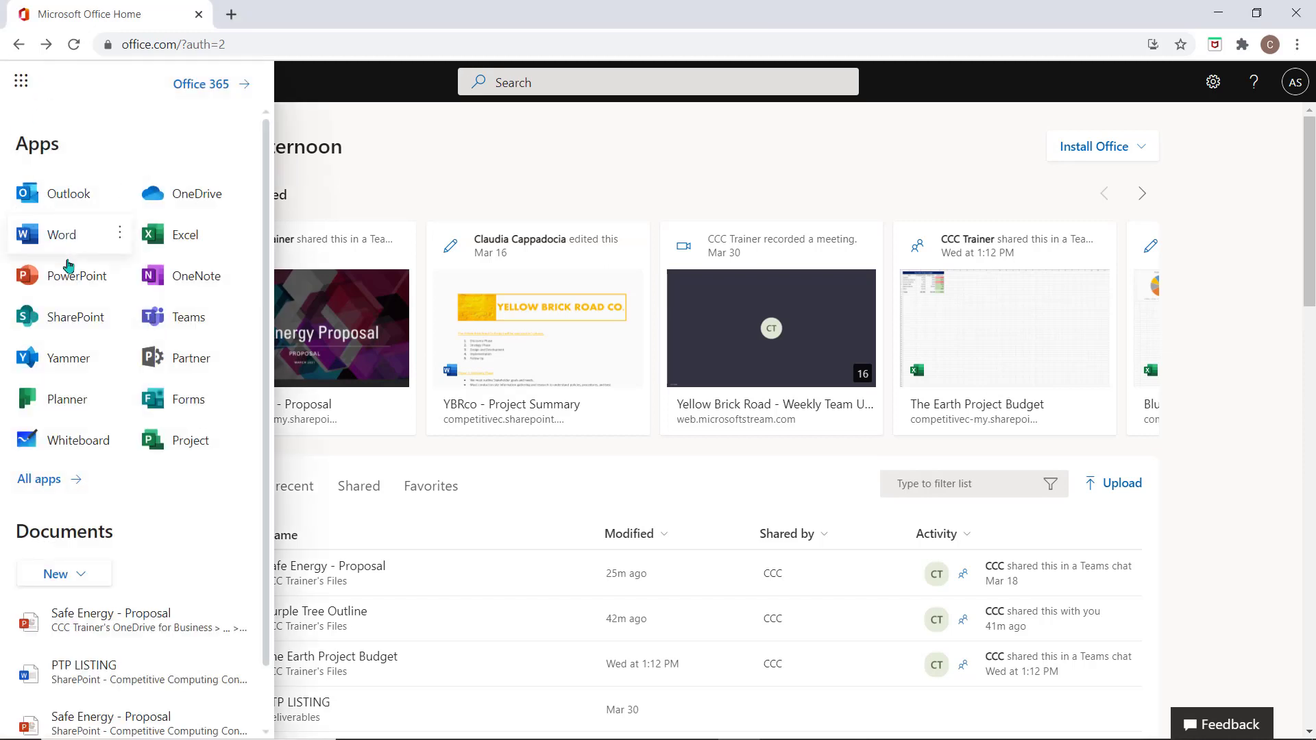
click(38, 478)
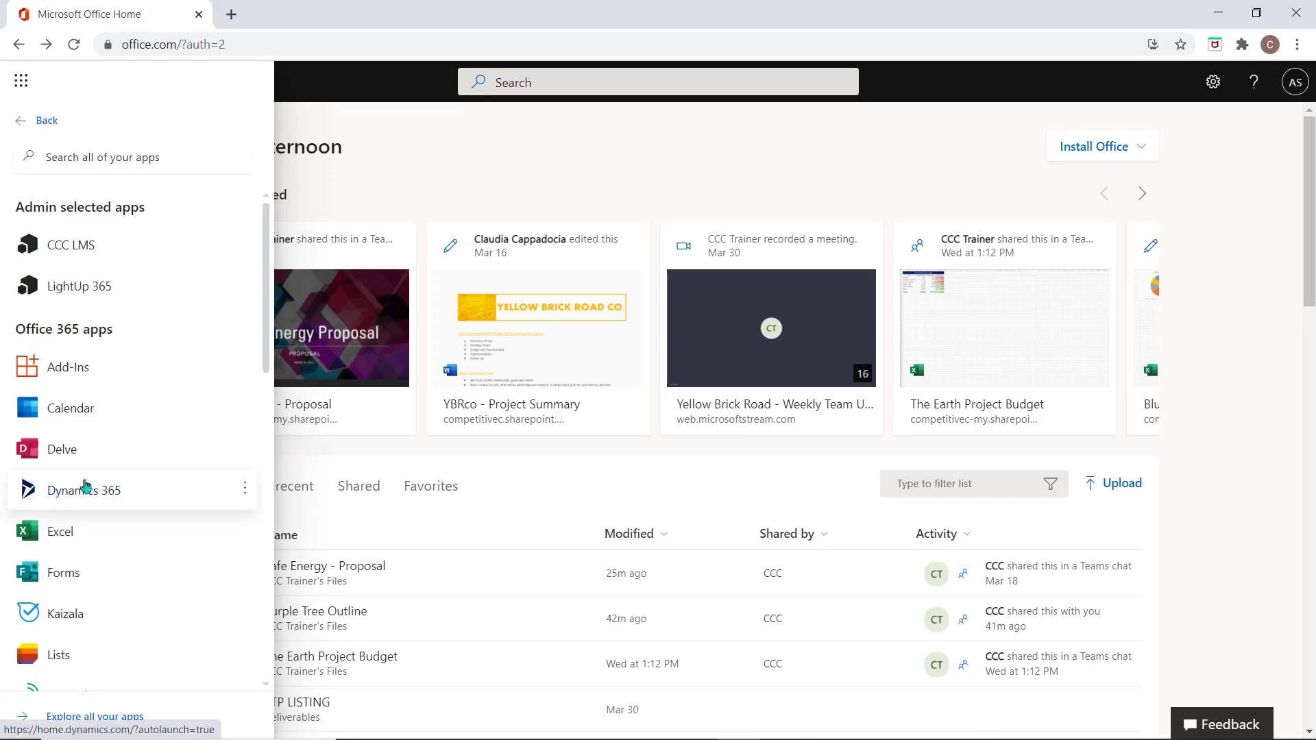
scroll(down, 3)
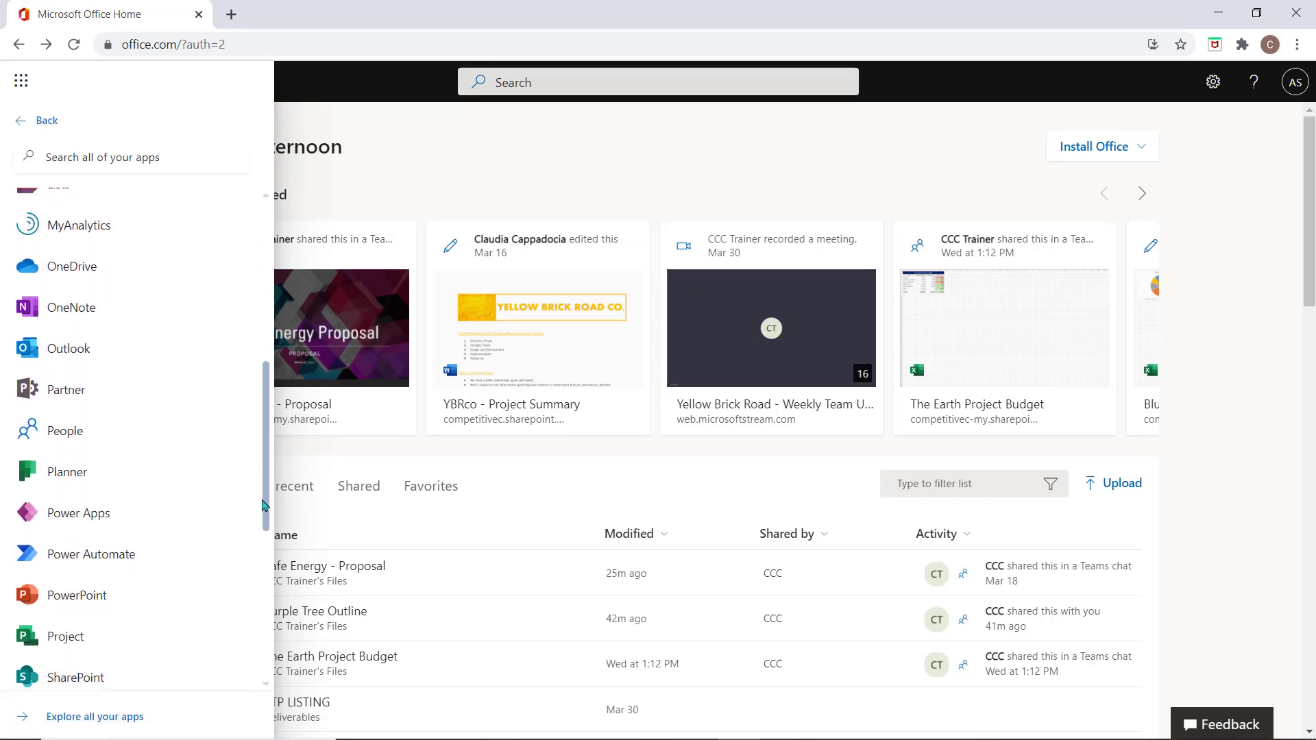
click(66, 594)
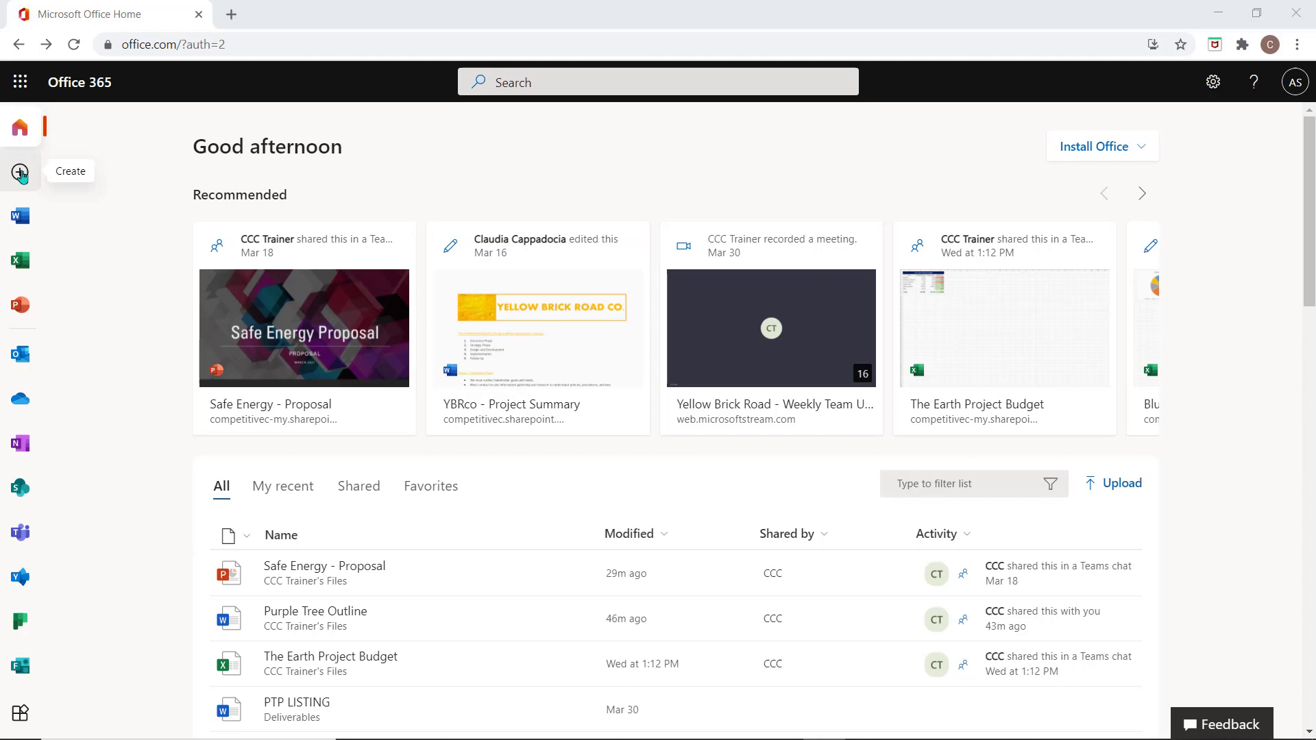
click(19, 172)
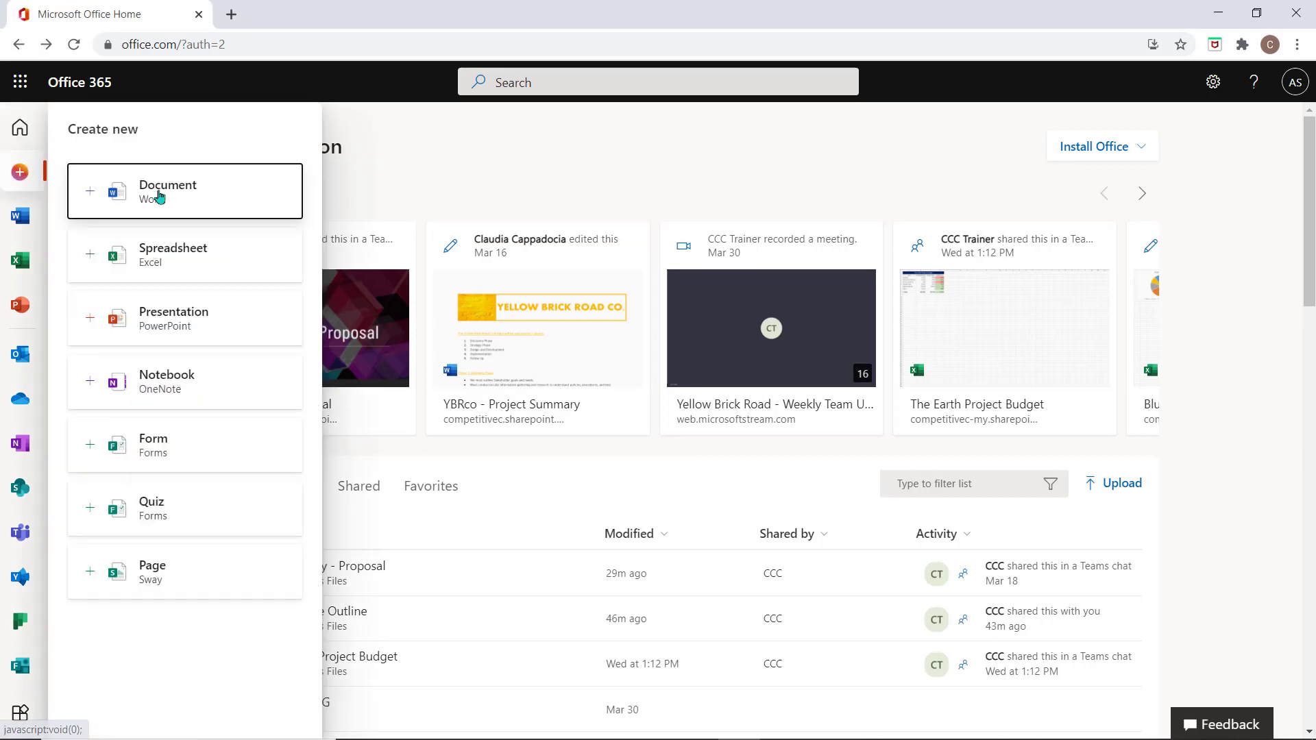
mouse_move(142, 539)
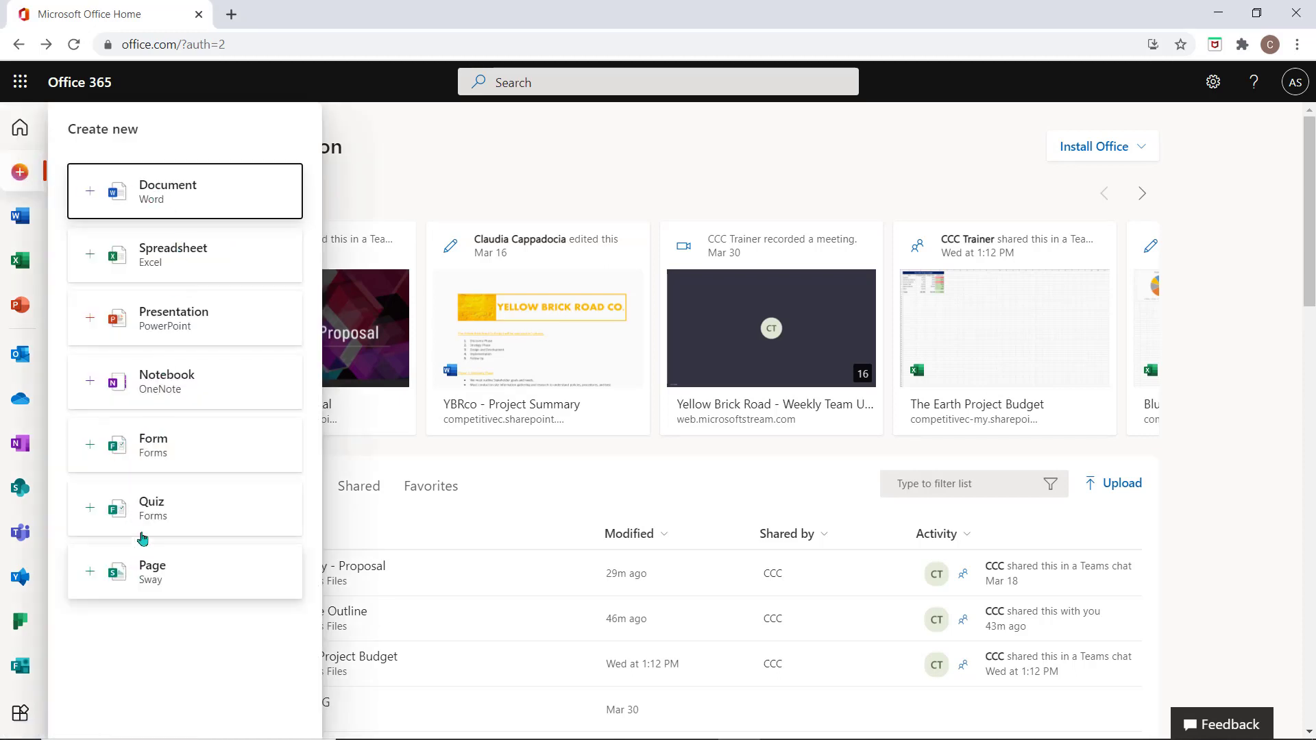
click(167, 191)
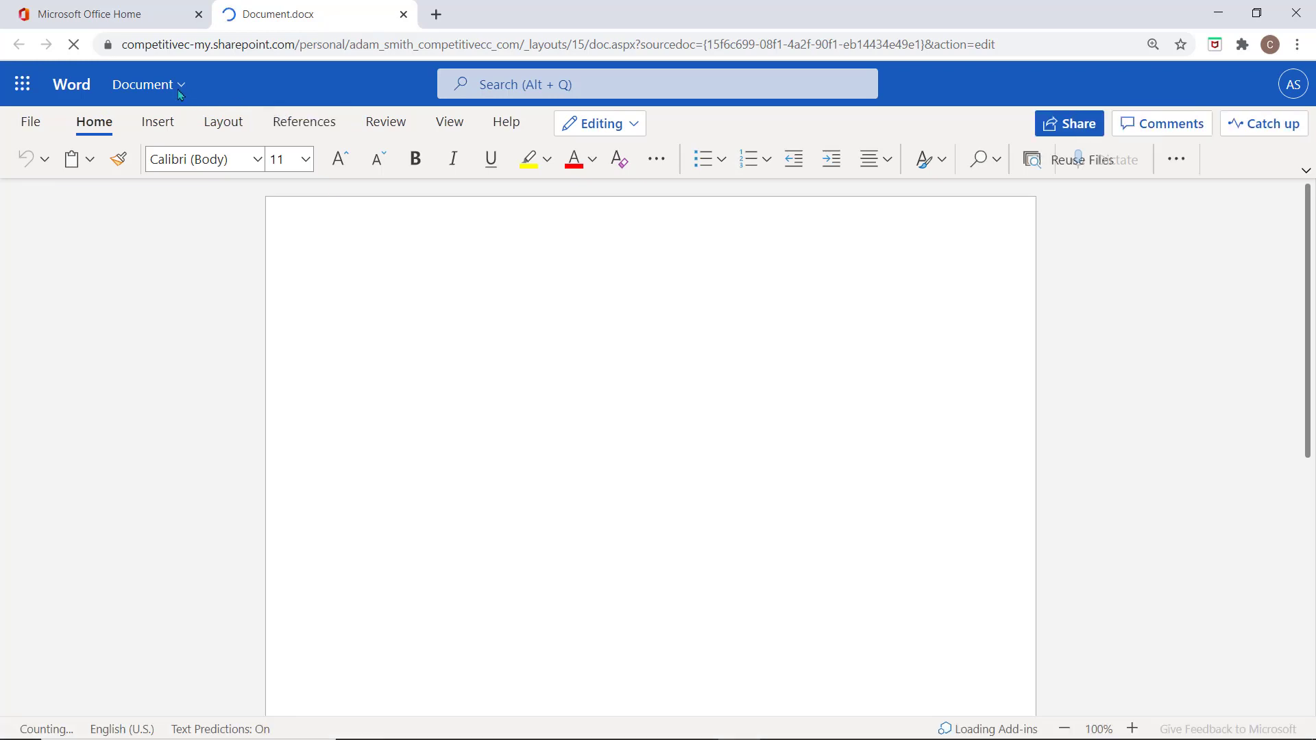
Rename the blank Word document to 'Microsoft Adoption Outline'.
click(143, 84)
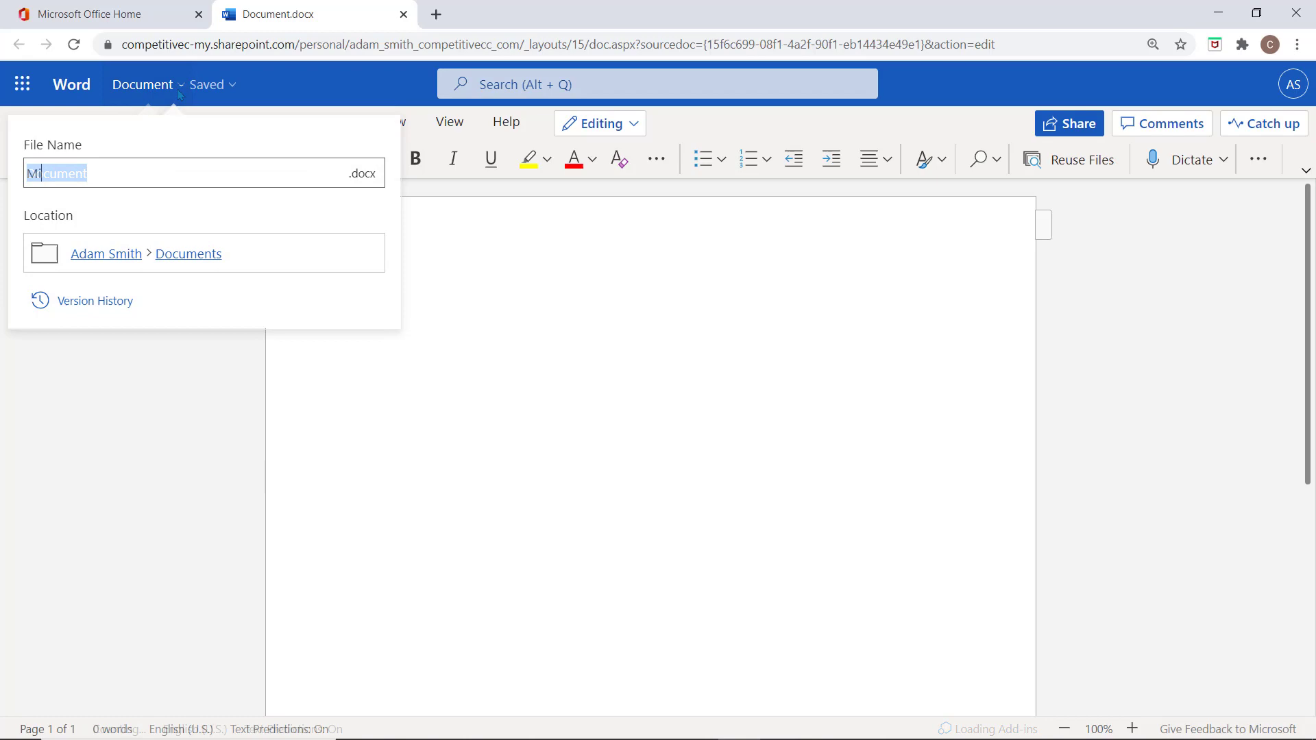
text(Microsoft Adoption Outline)
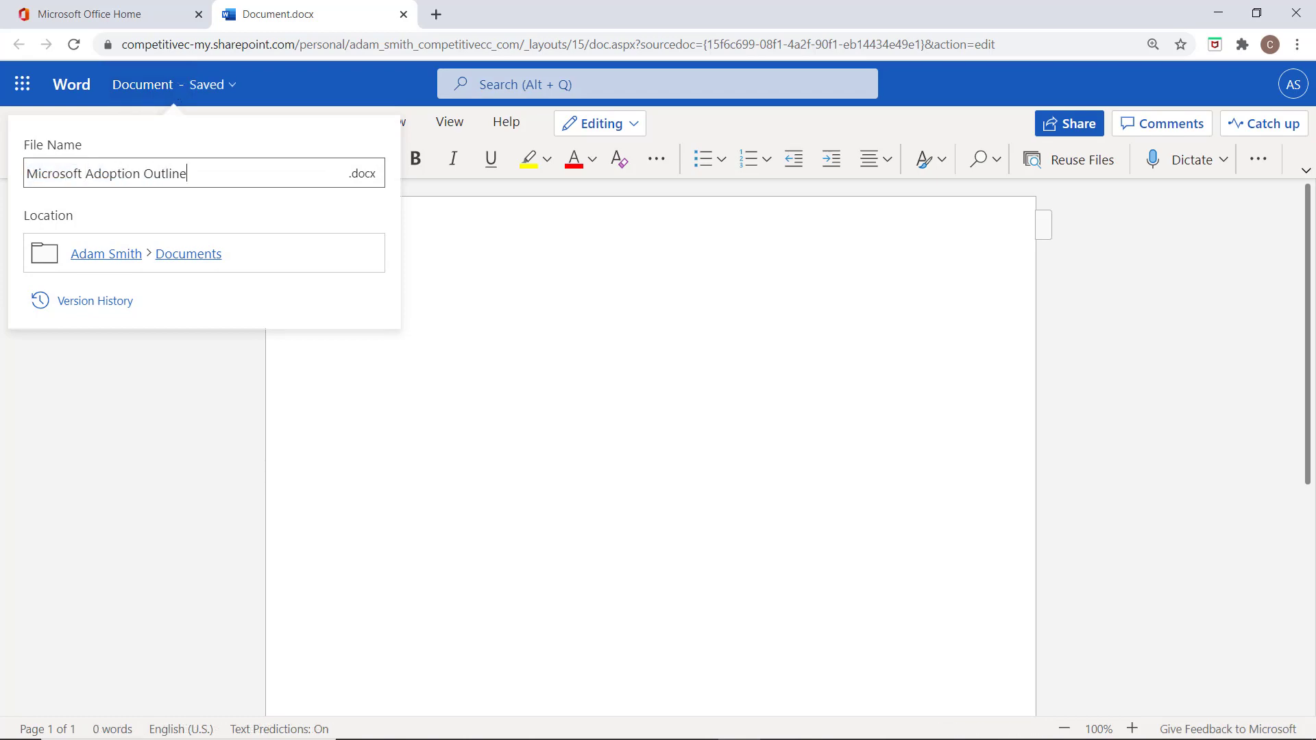
click(101, 15)
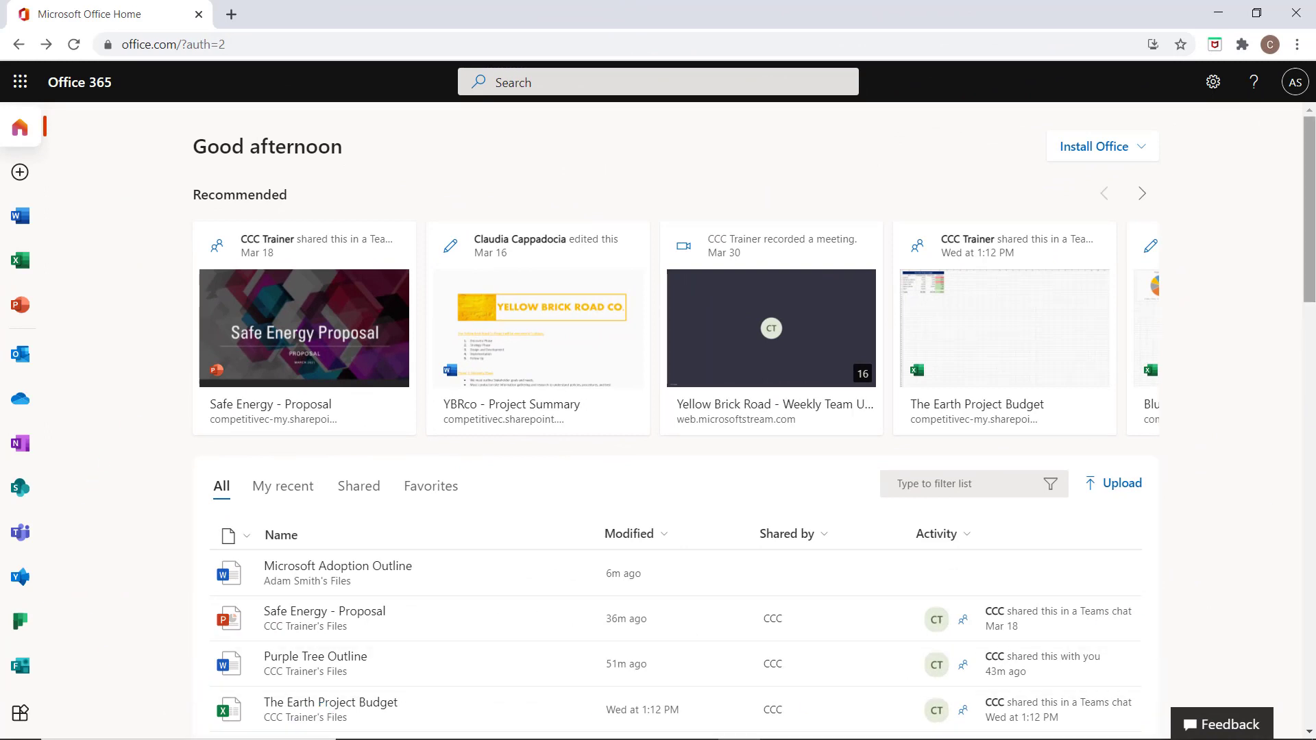
scroll(down, 3)
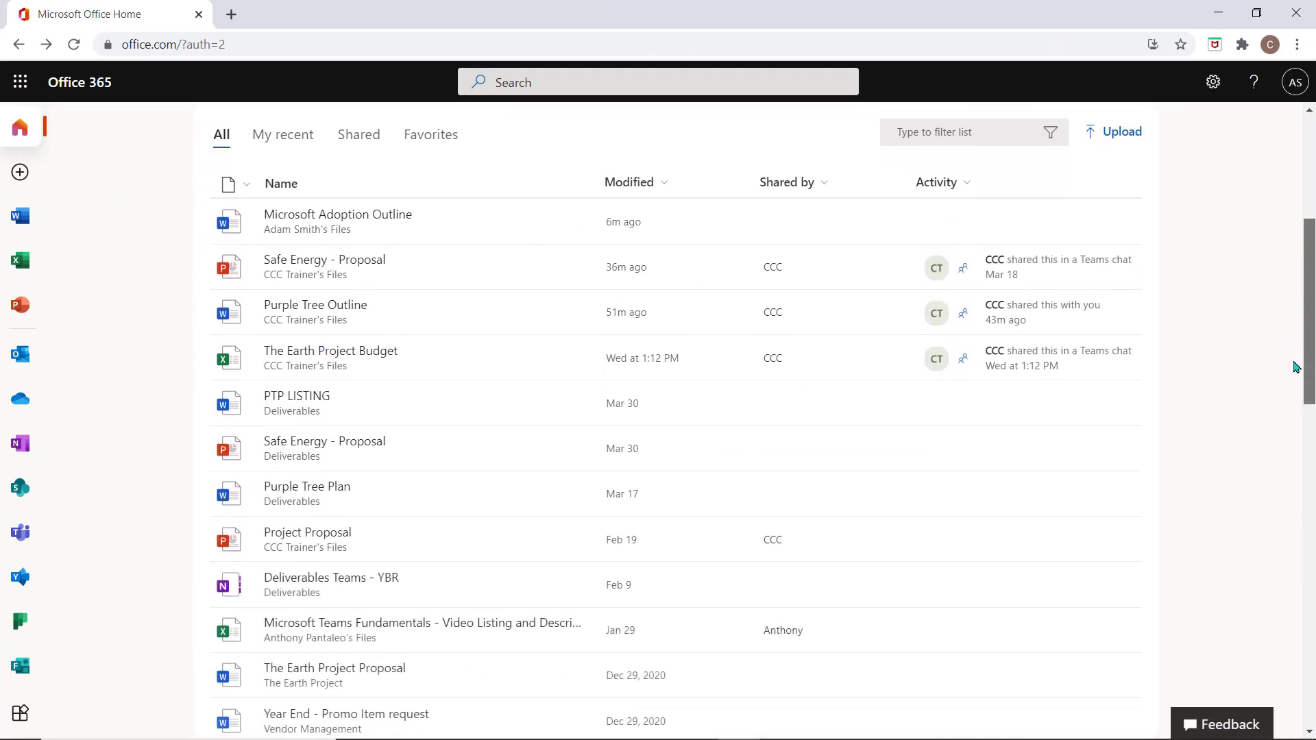
scroll(down, 3)
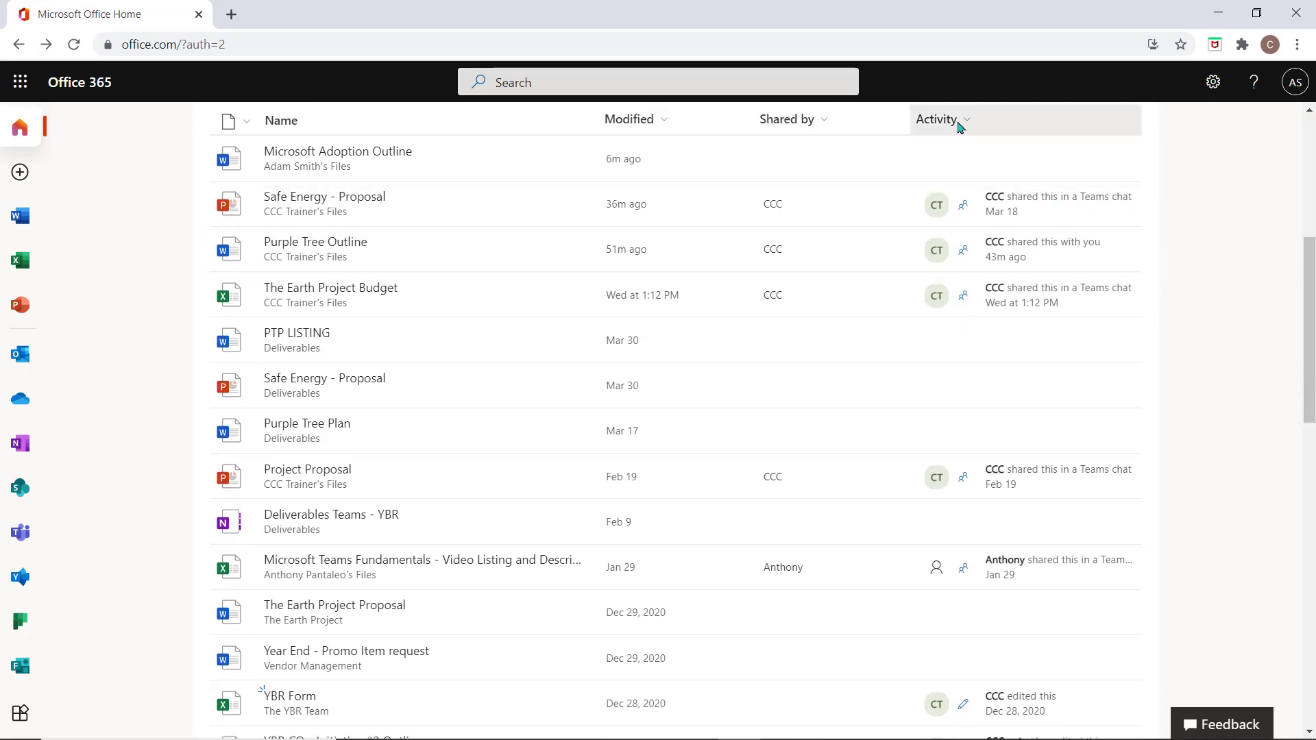
mouse_move(1032, 349)
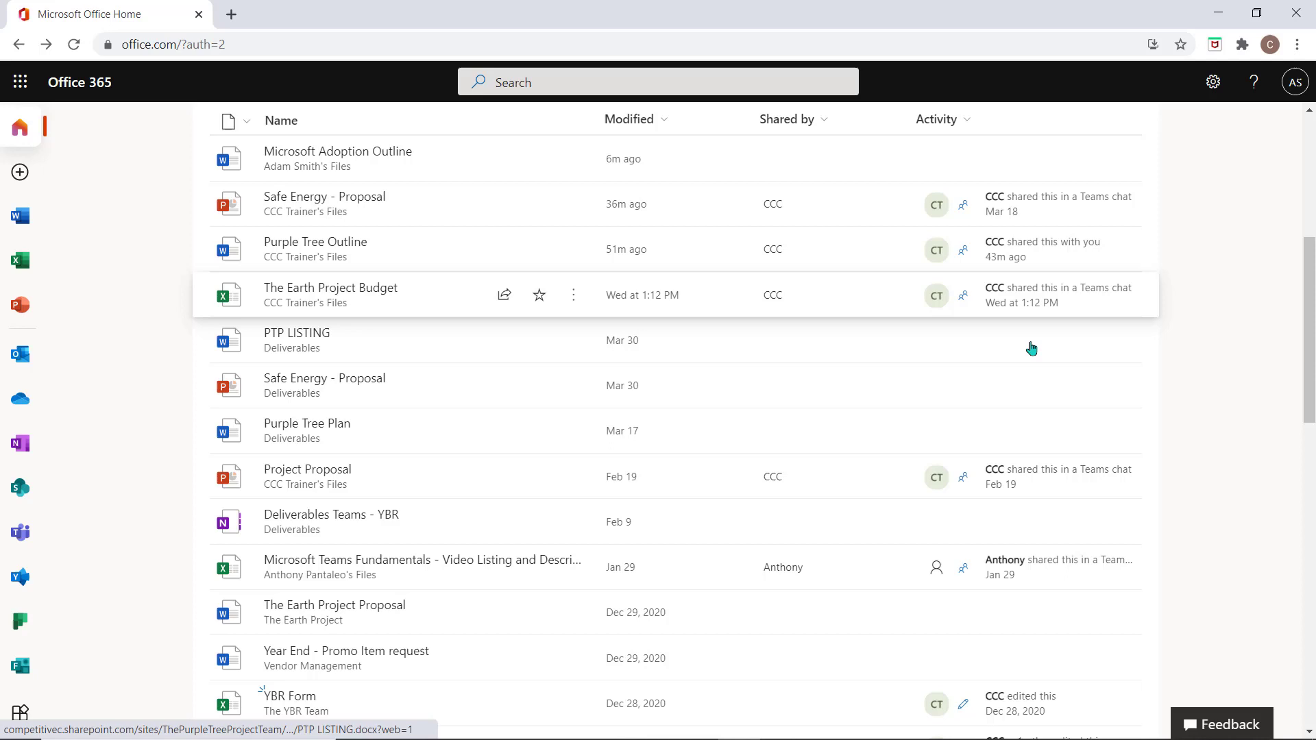
mouse_move(1035, 710)
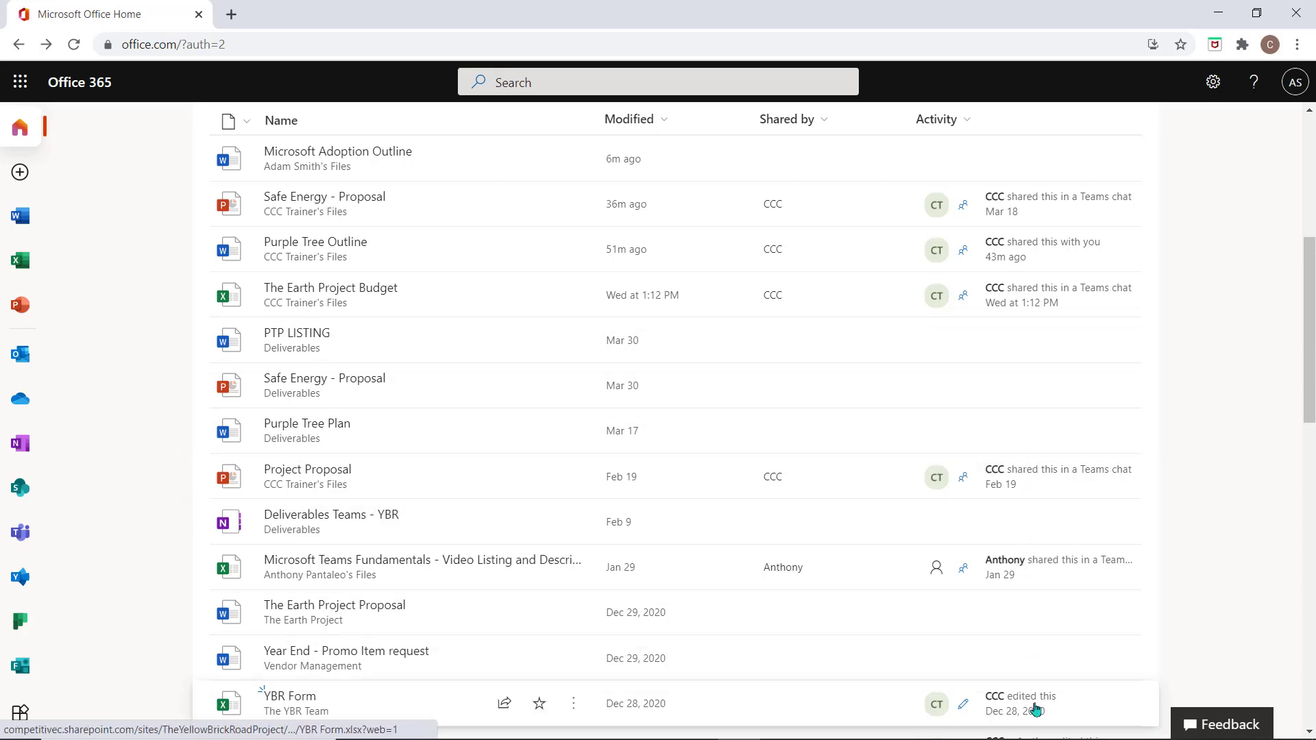
mouse_move(1233, 554)
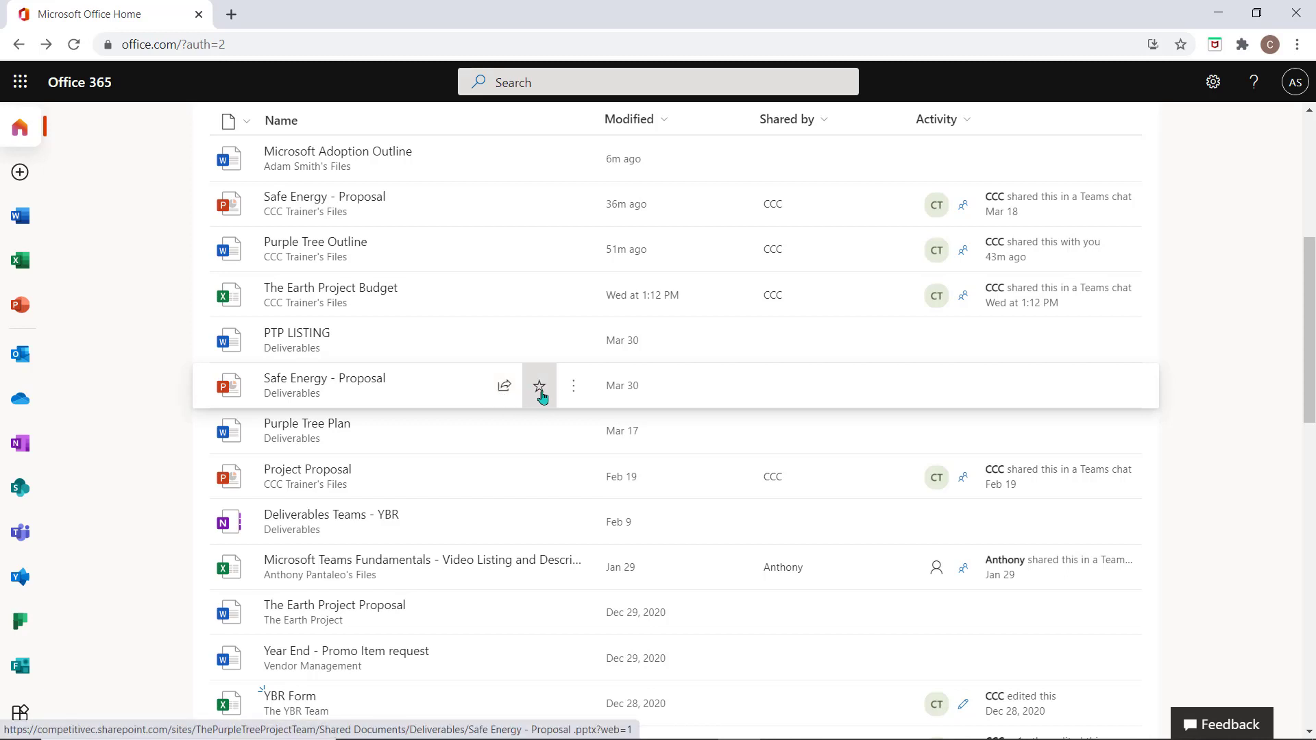
click(573, 385)
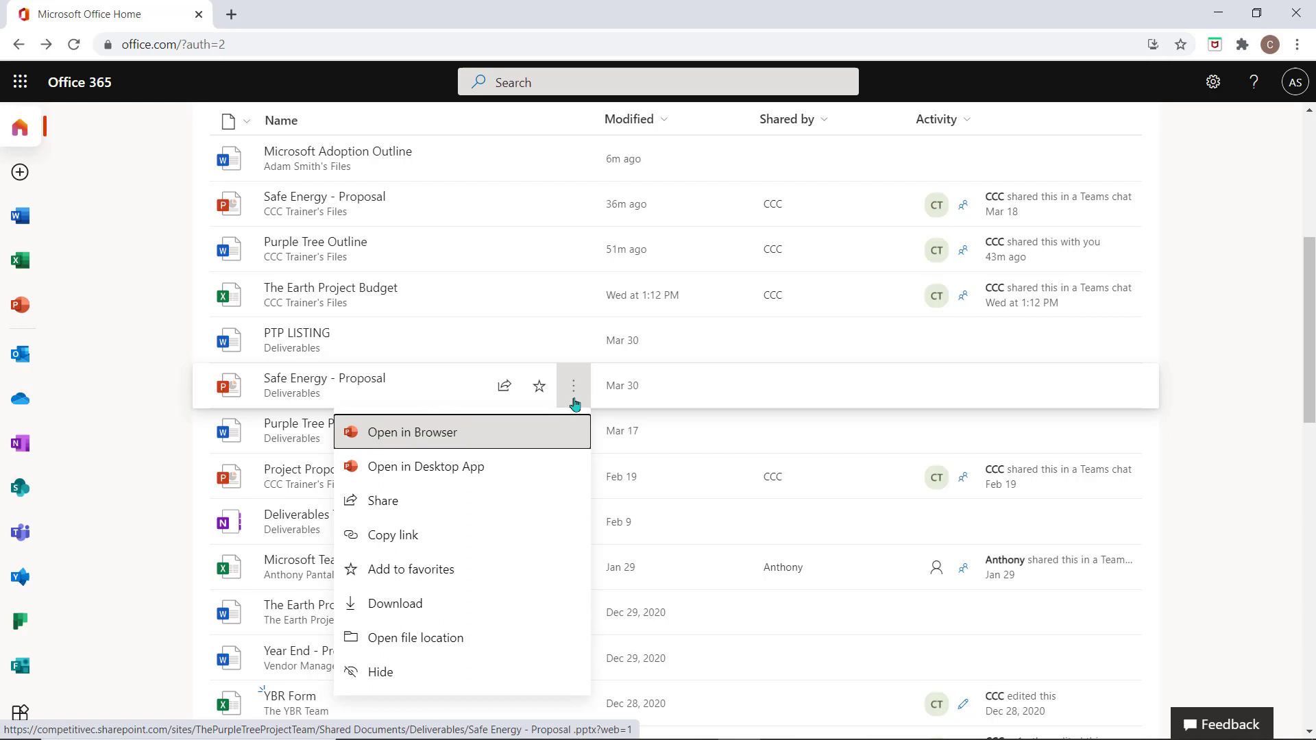
mouse_move(536, 544)
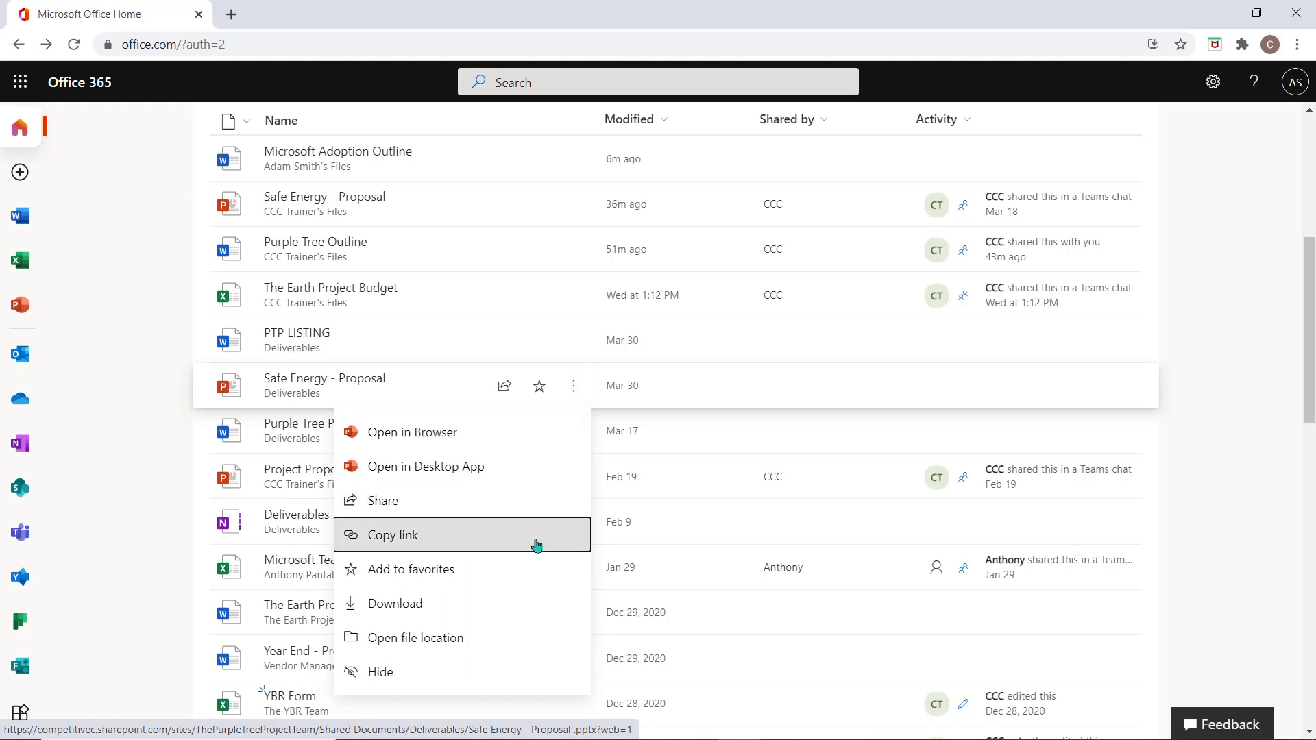
mouse_move(530, 604)
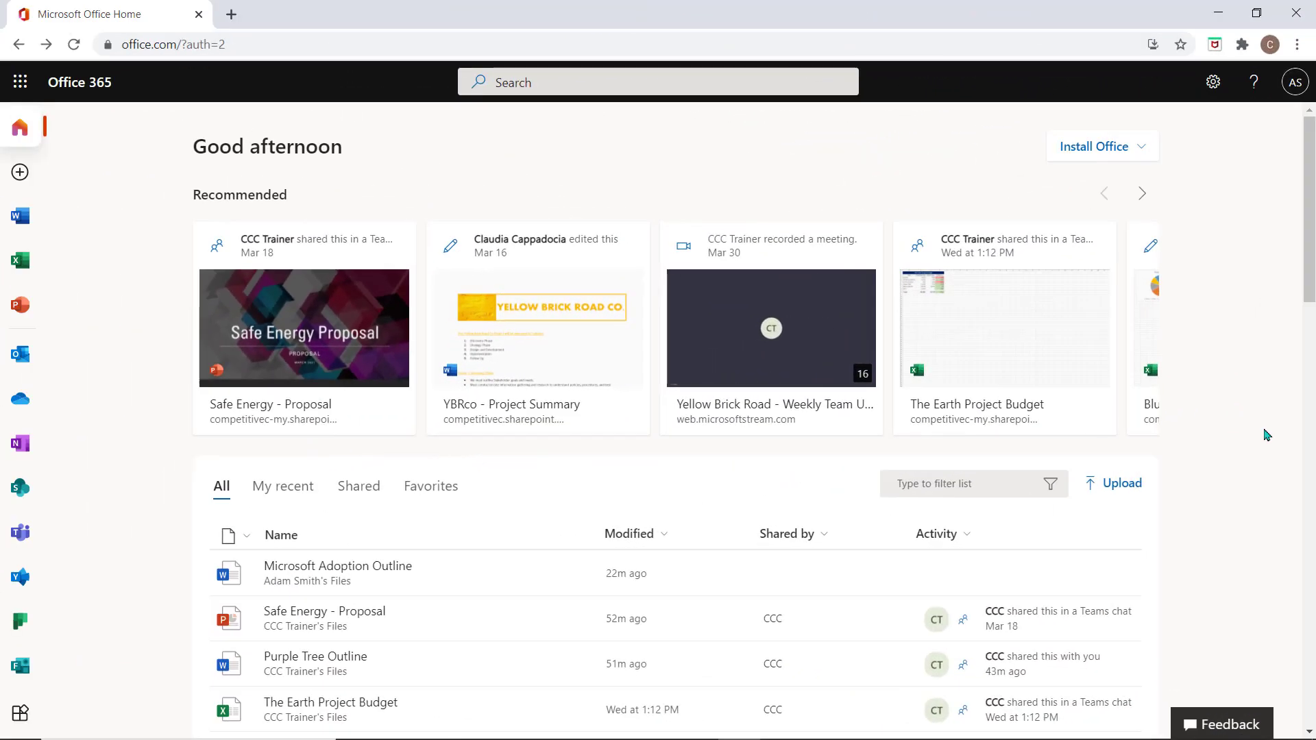
mouse_move(1173, 451)
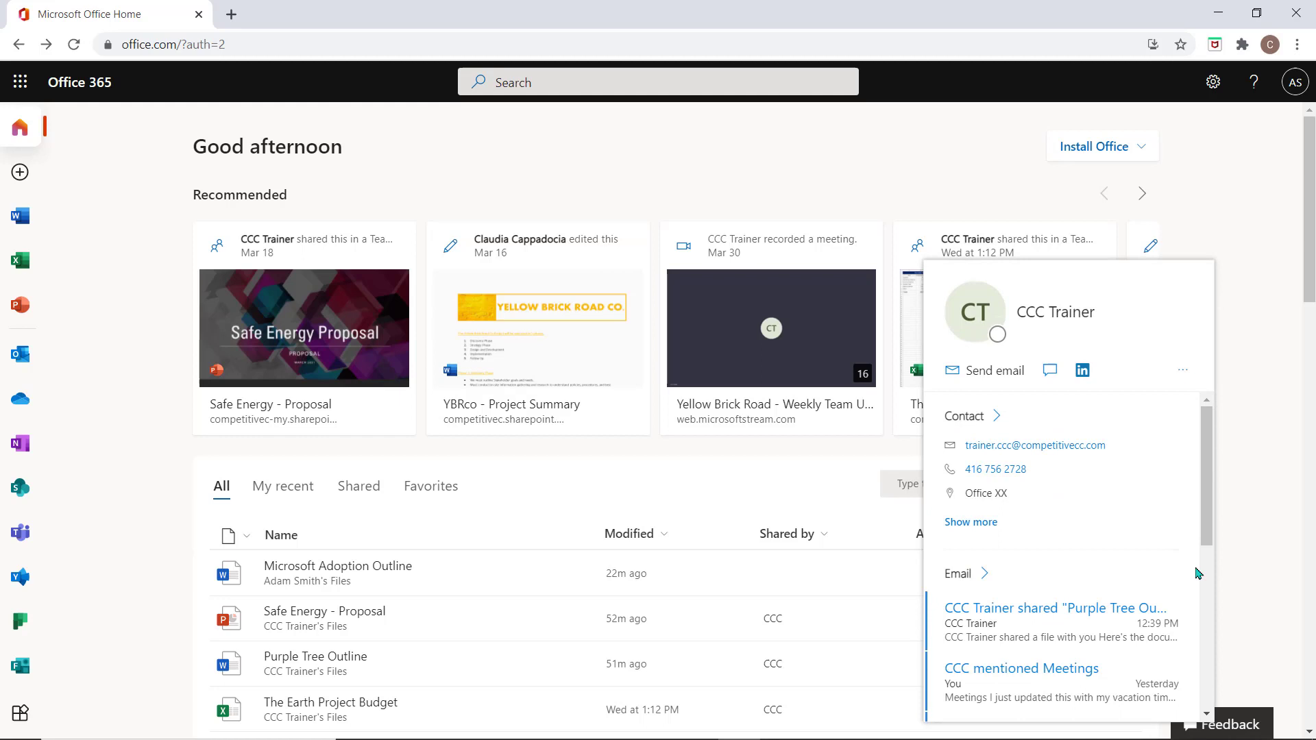
mouse_move(1196, 567)
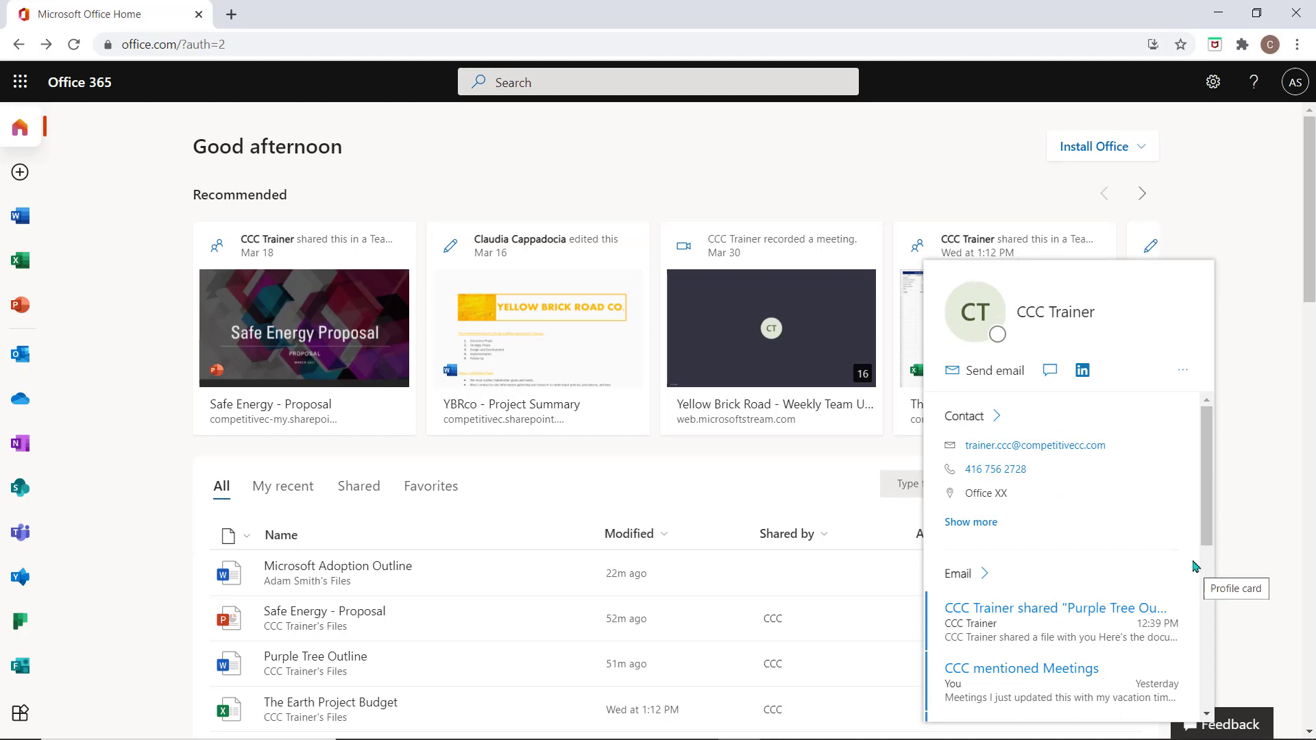
mouse_move(1136, 397)
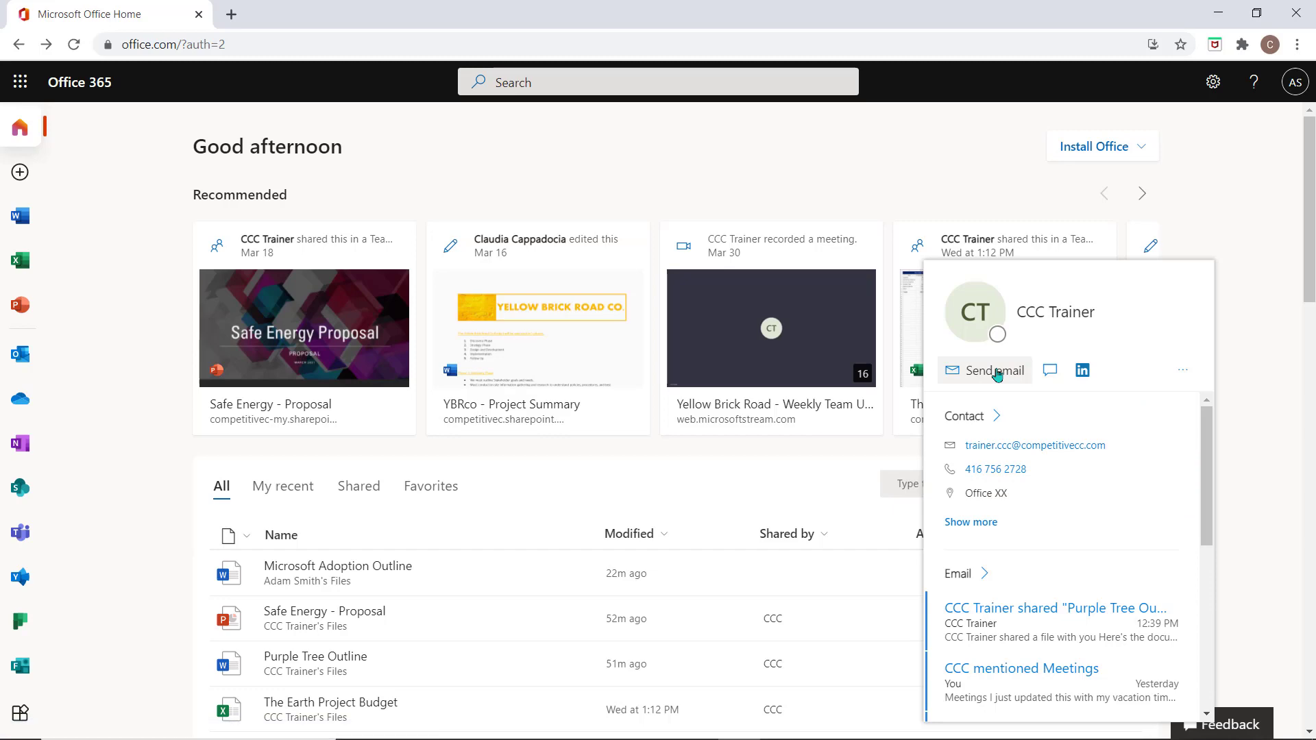
Start a new email to CCC Trainer from their profile card.
click(994, 370)
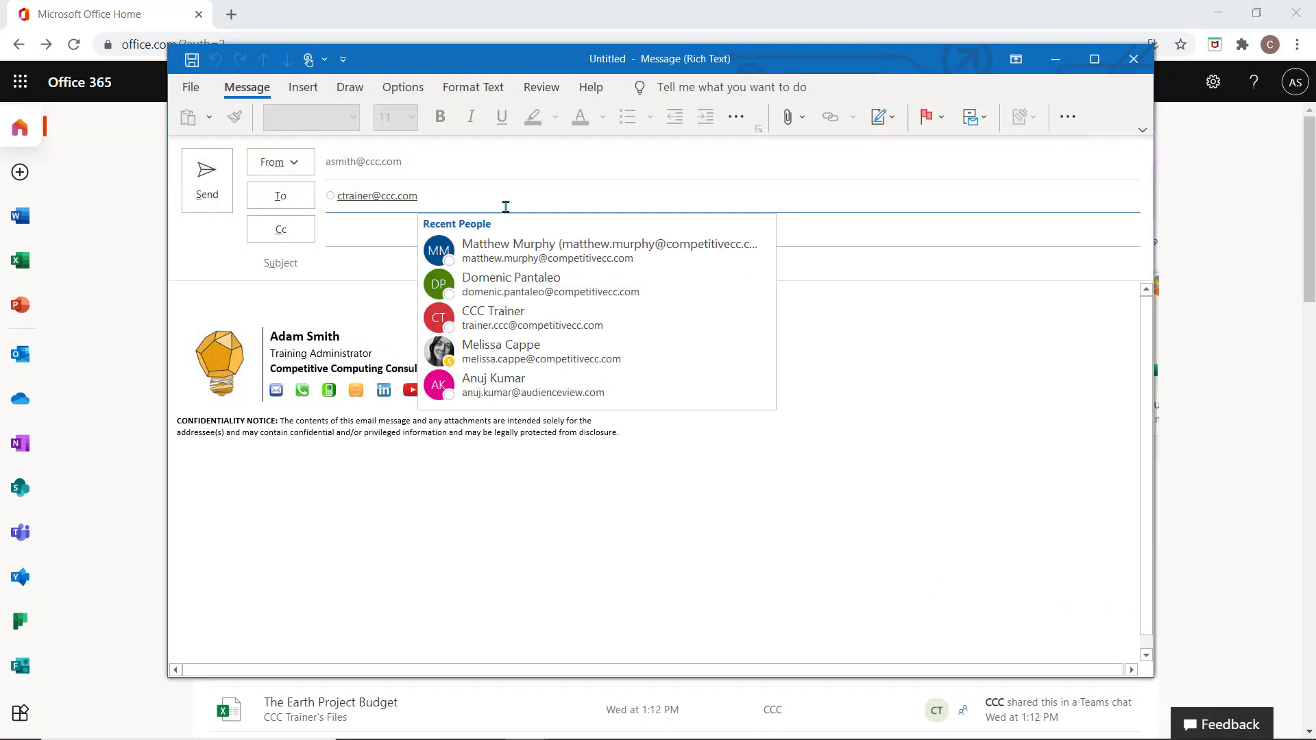
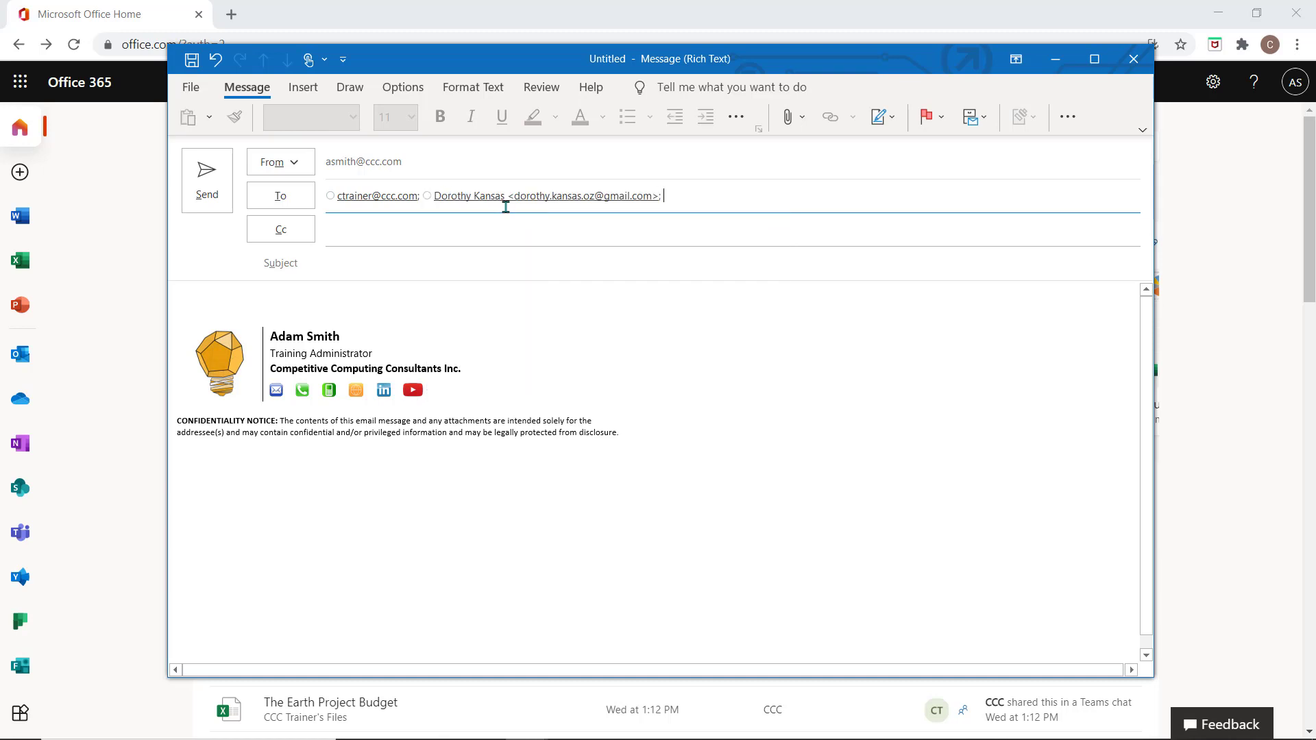
click(428, 263)
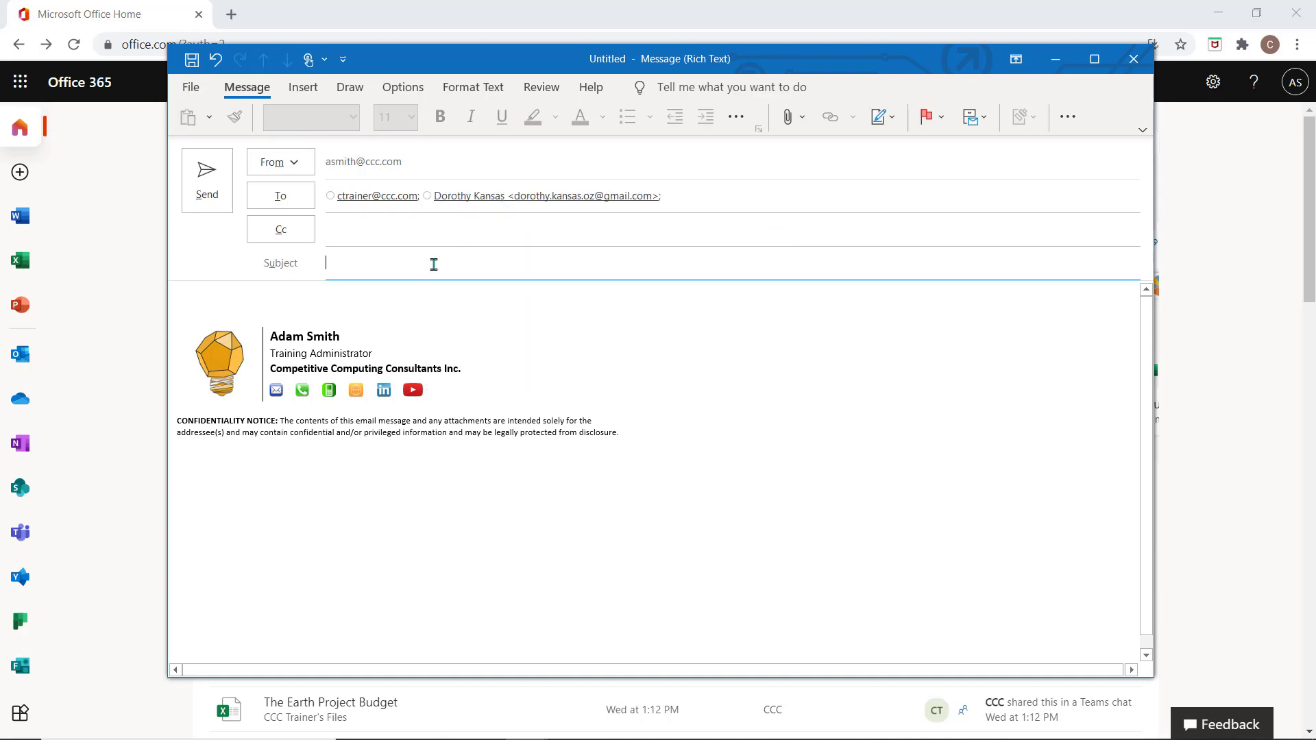
text(Chat Request)
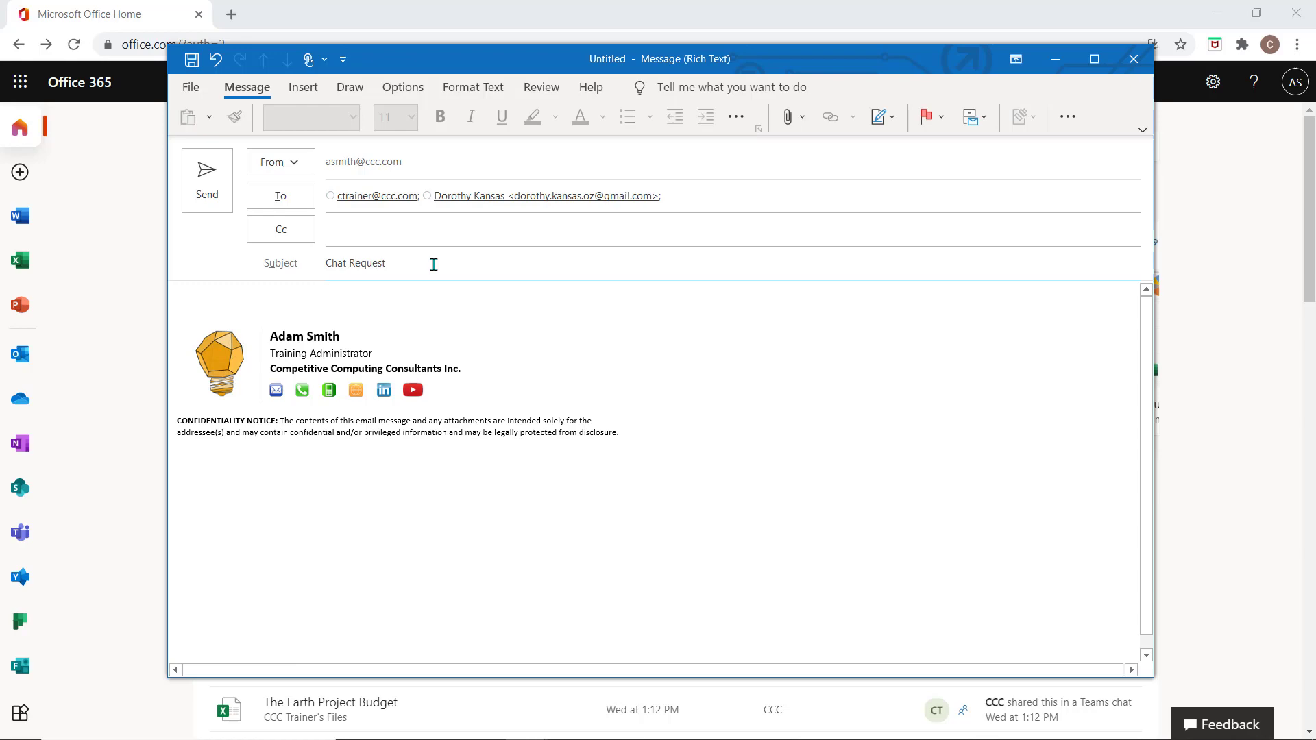
text(H)
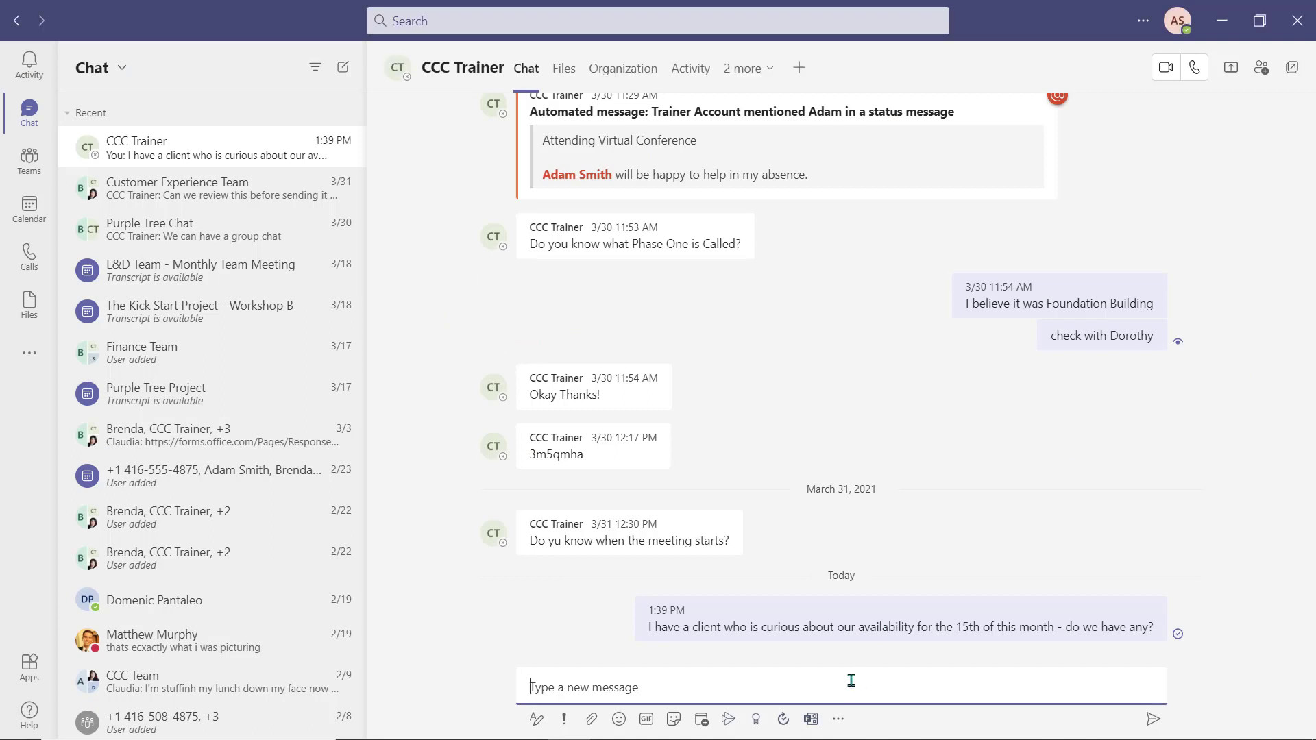
Type 'I sent an email to' in the CCC Trainer Teams chat.
text(I sent an email to)
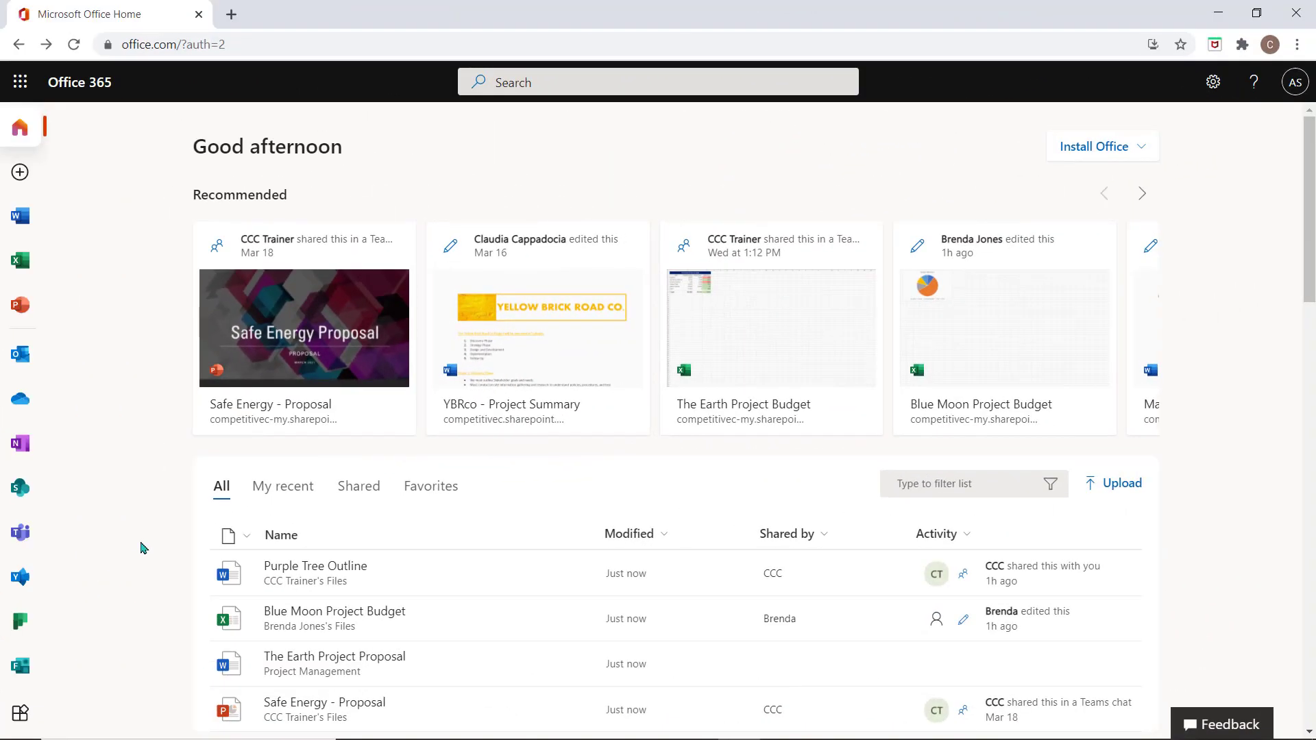
mouse_move(294, 509)
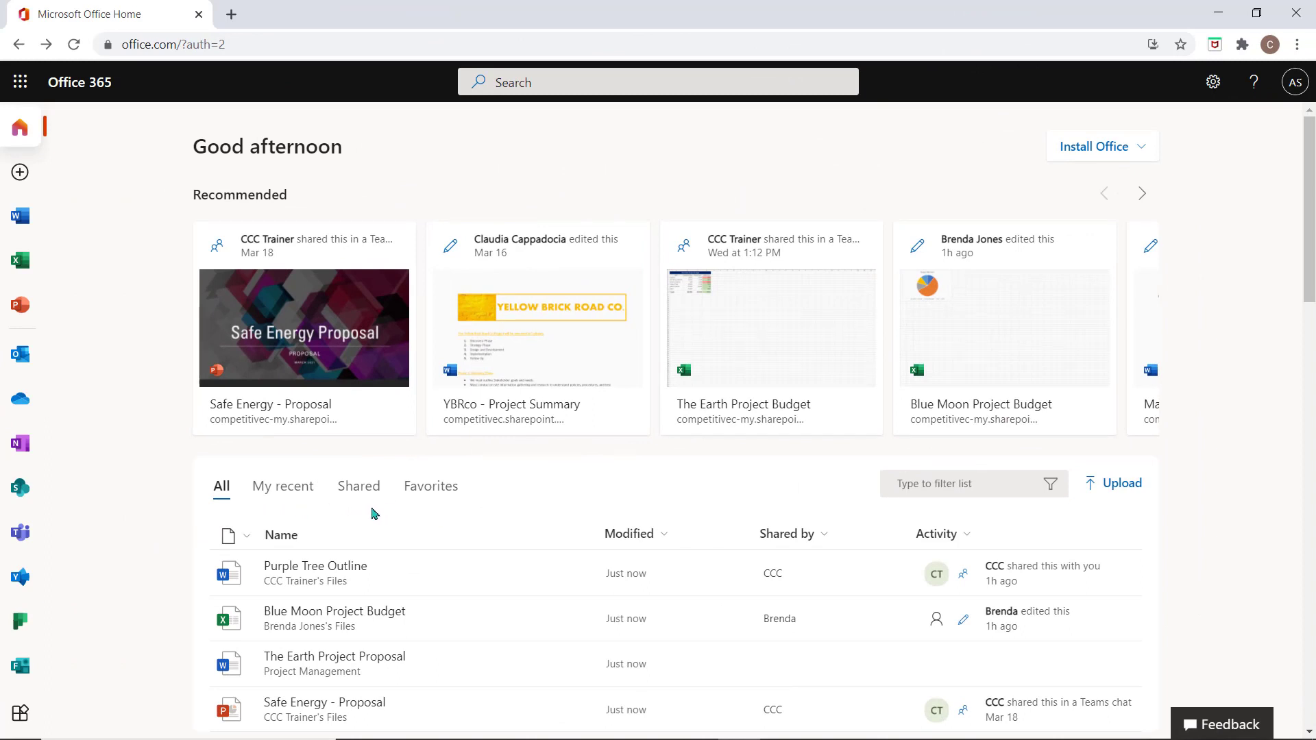
Cycle the home file list through My recent, Shared, and back to All.
click(283, 486)
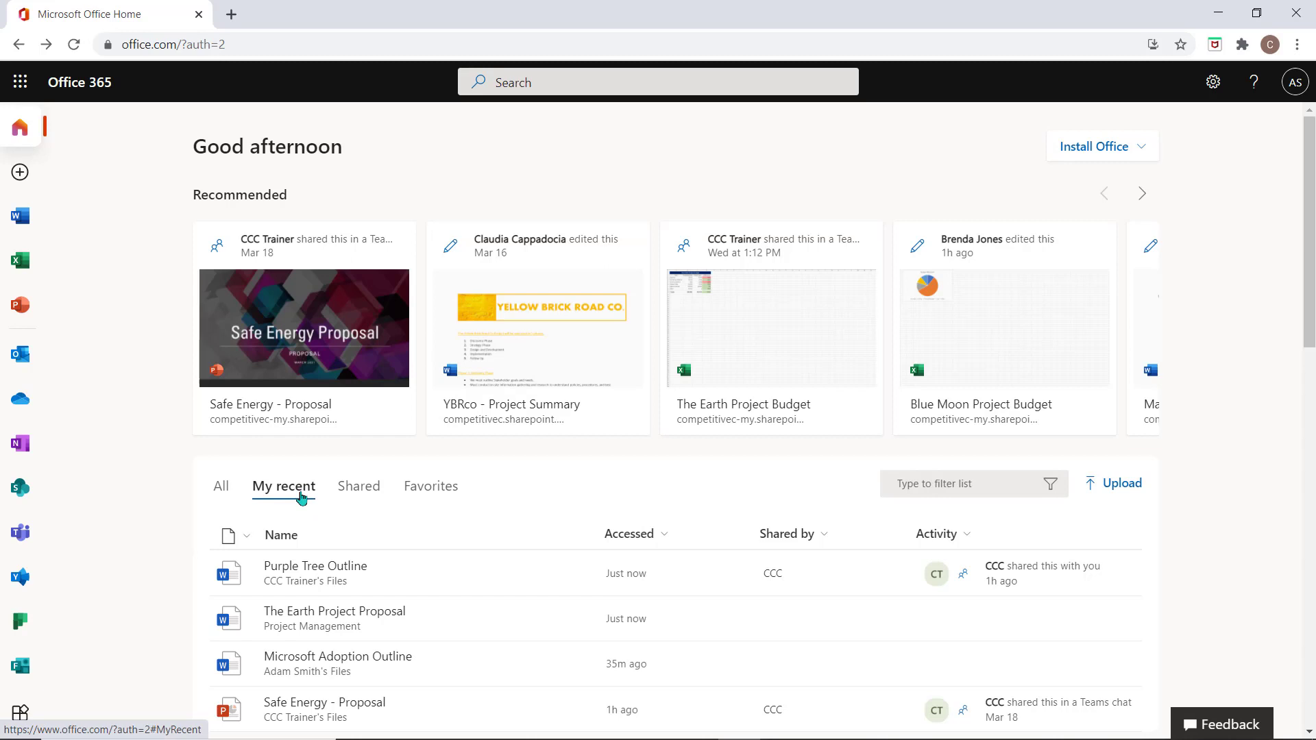
click(358, 486)
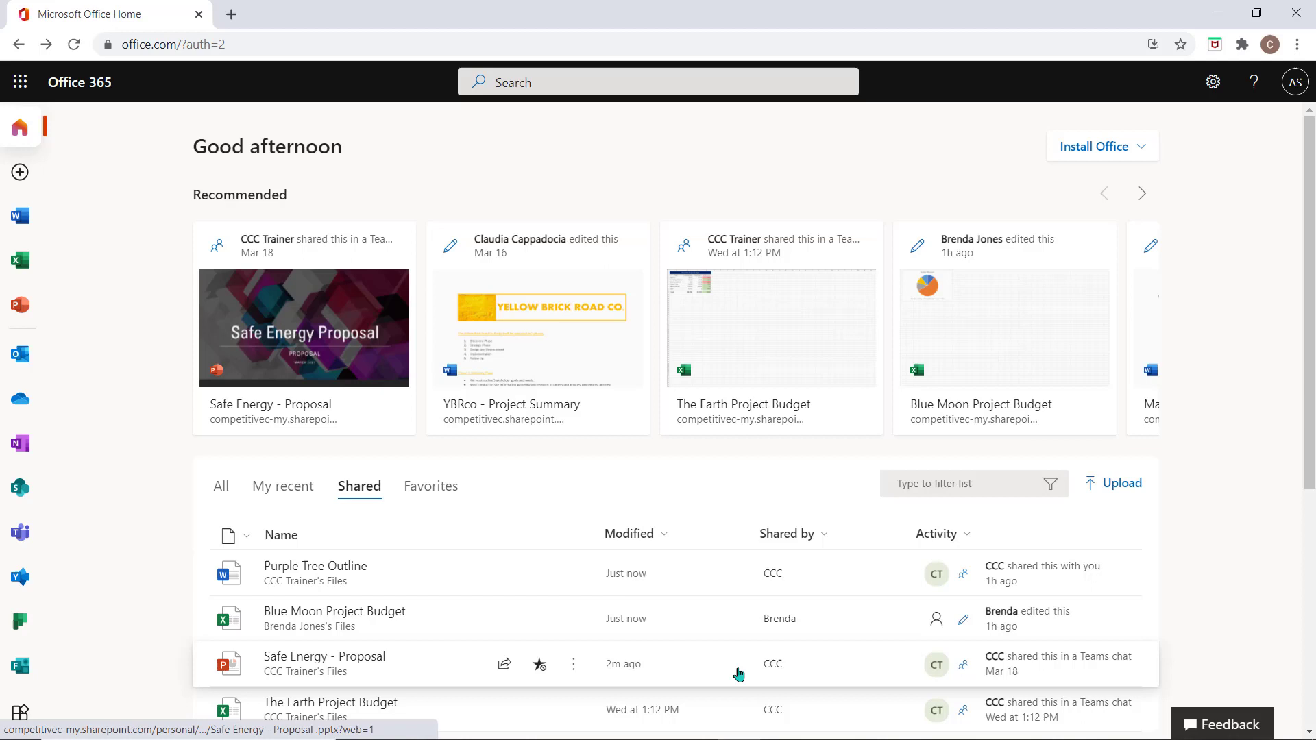
click(431, 485)
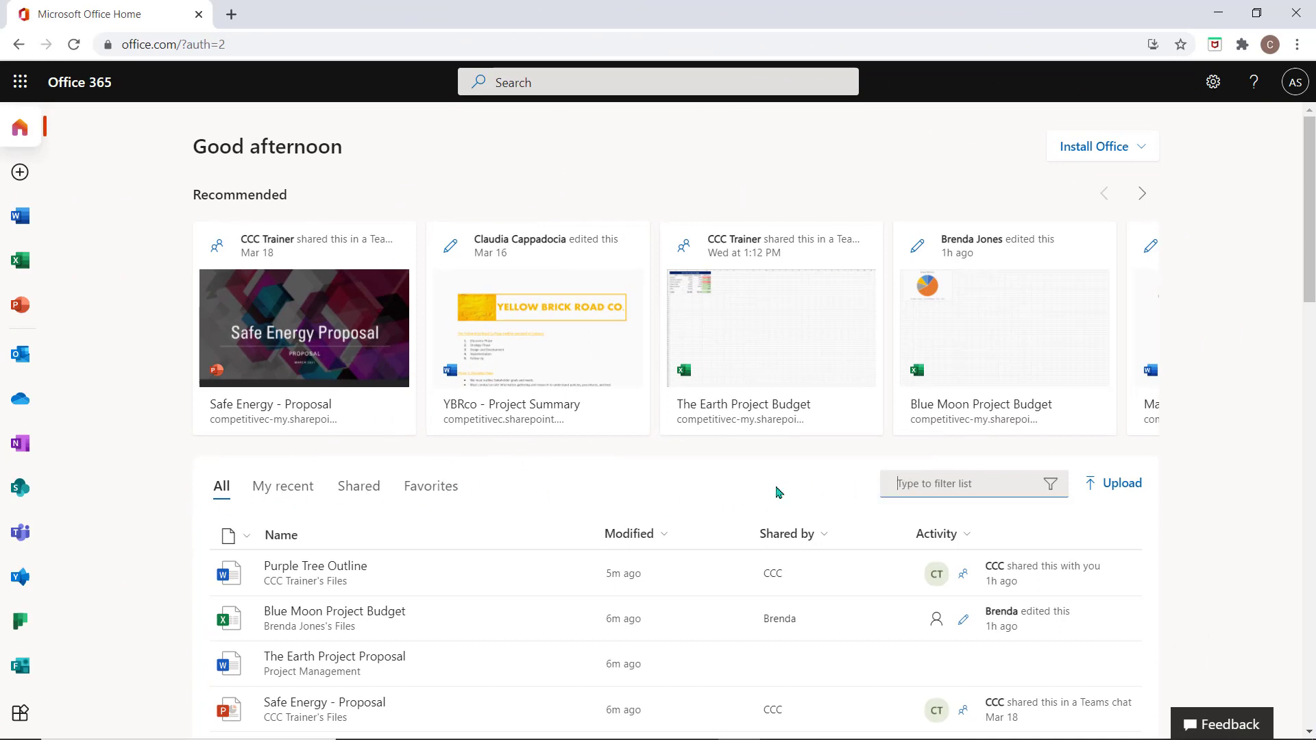
text(project)
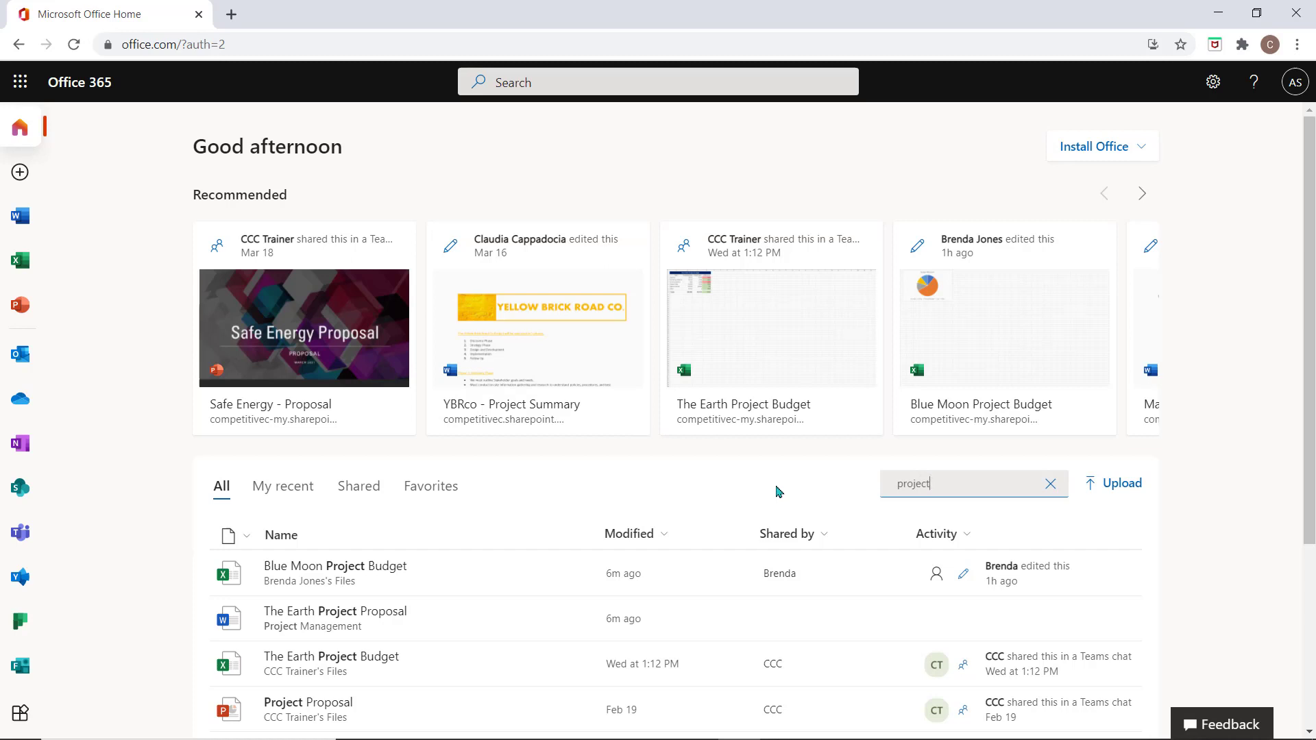
click(631, 533)
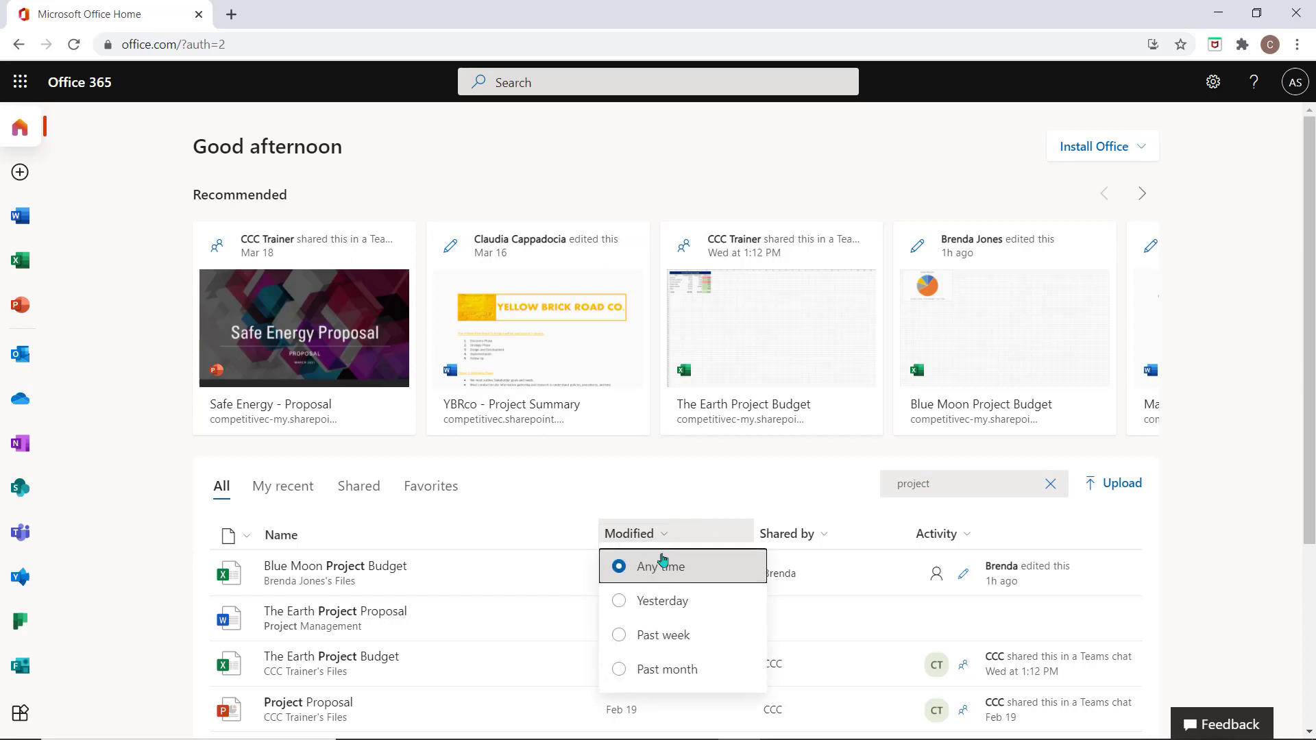
click(661, 566)
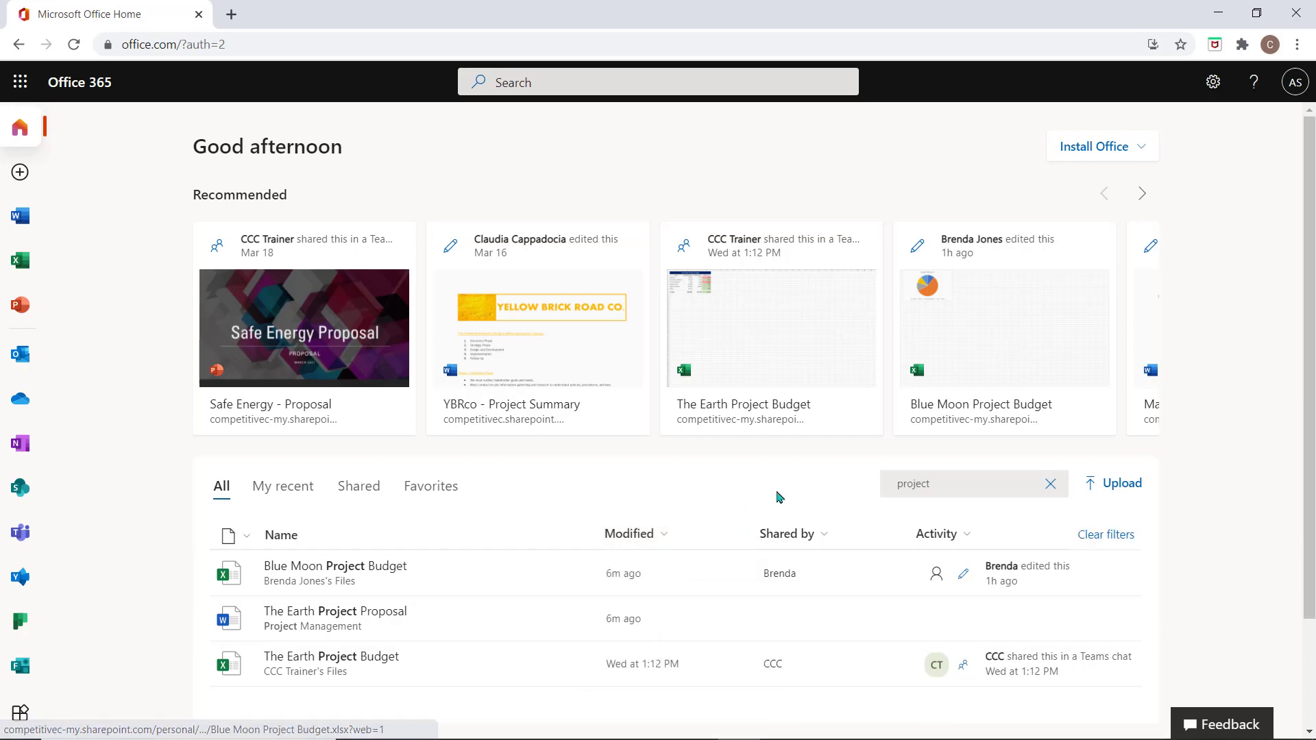
click(789, 534)
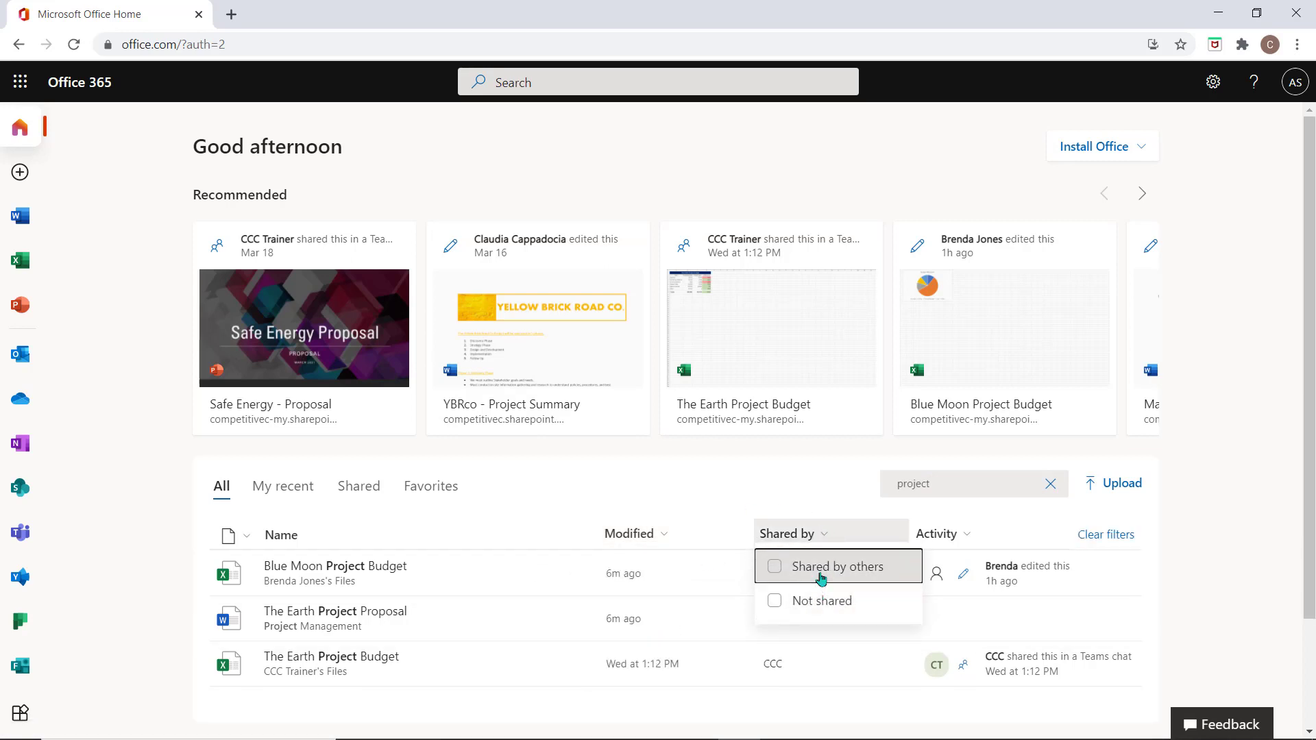
click(938, 534)
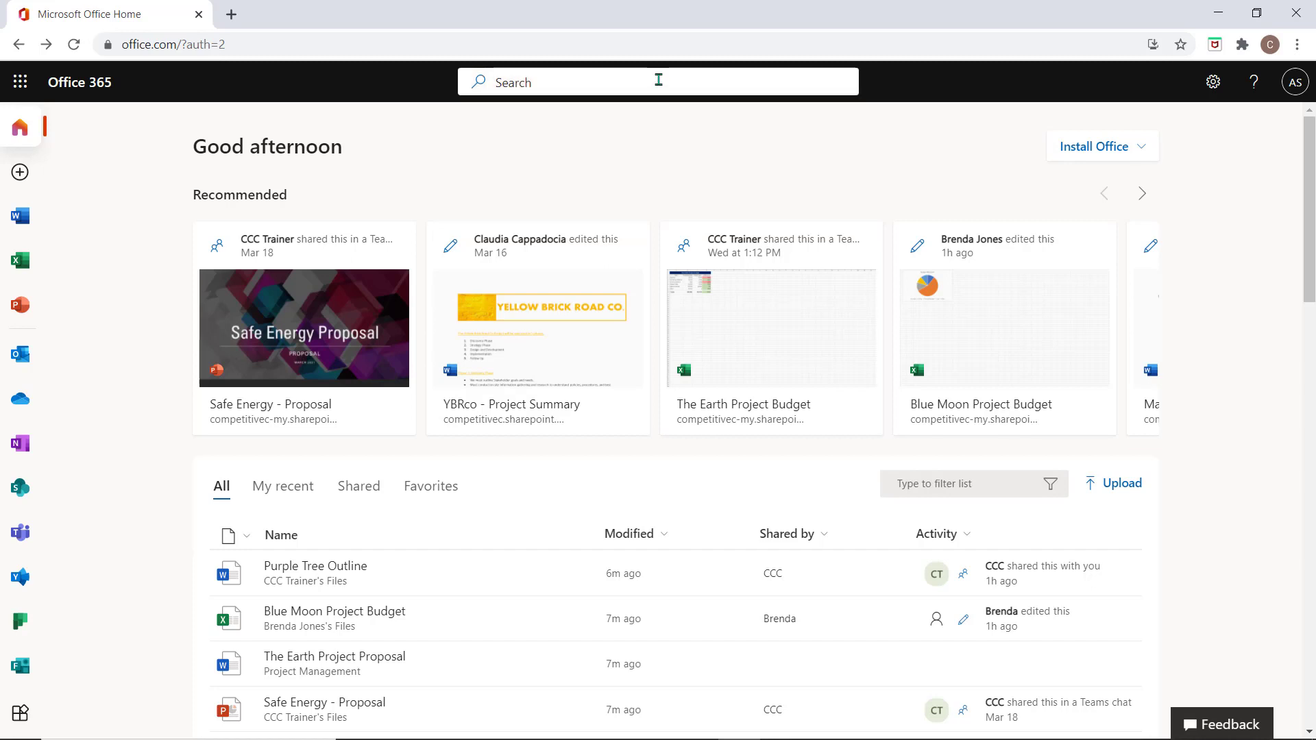
Search Microsoft 365 for 'project' and show the full results page.
click(658, 81)
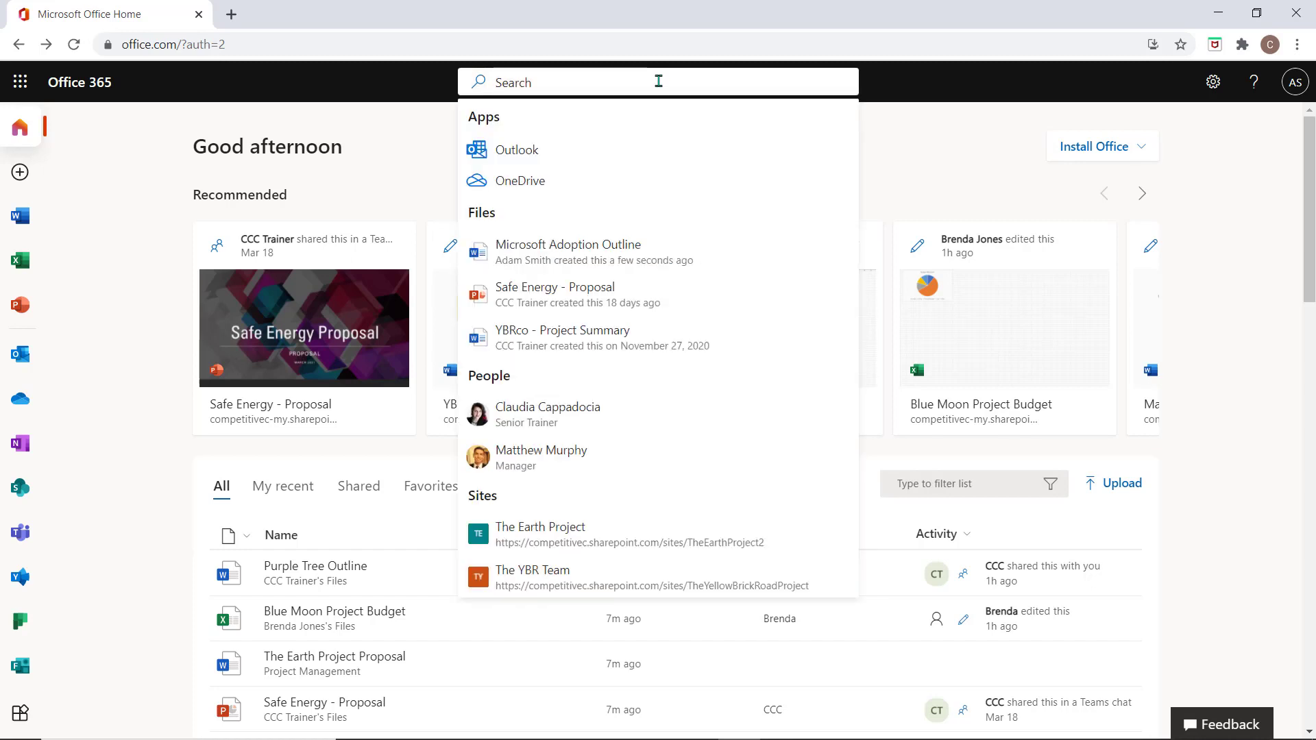
text(project)
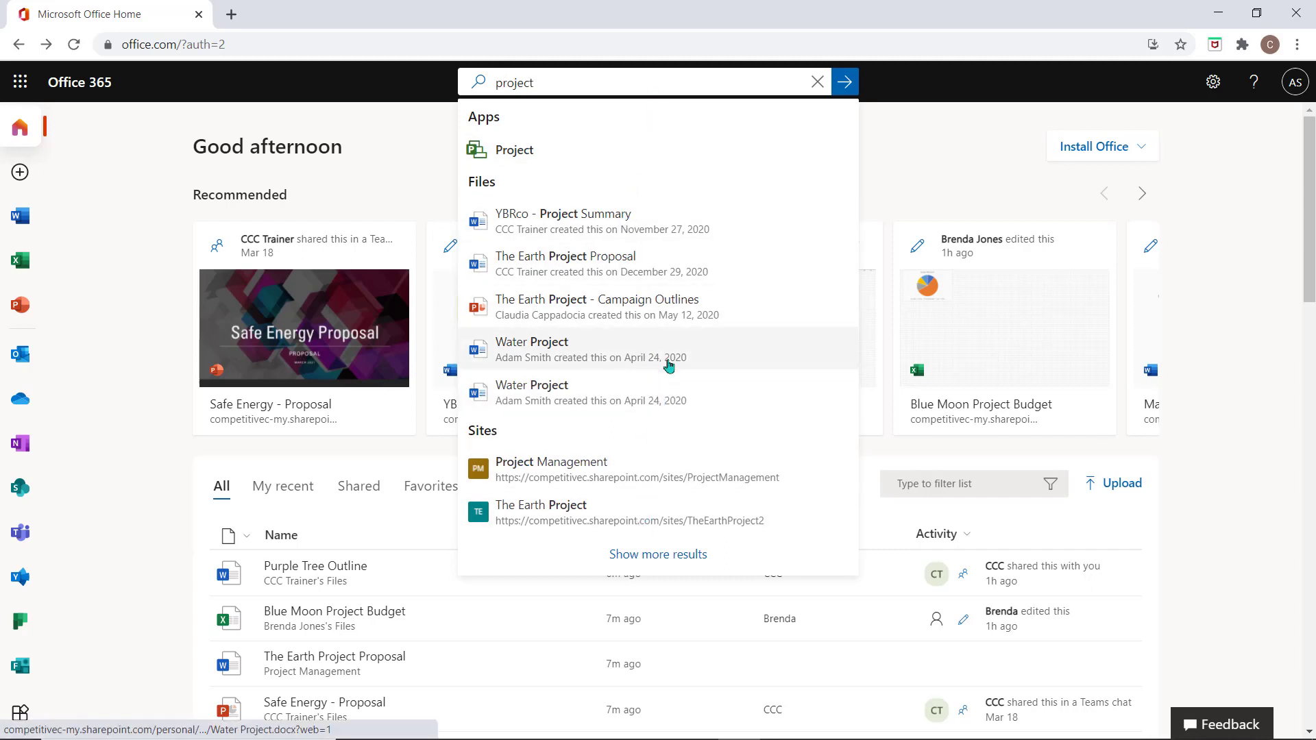
click(844, 81)
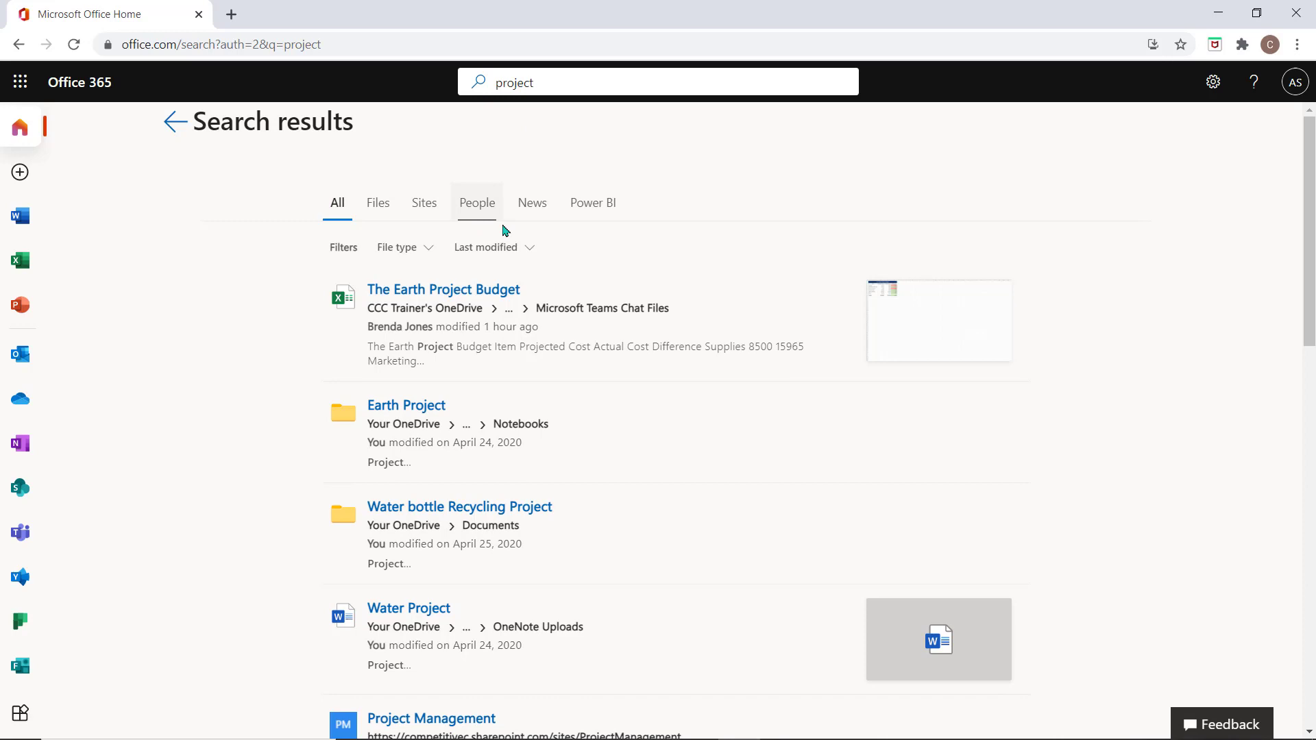
Filter the 'project' results to Word documents, then return to Office home.
click(403, 246)
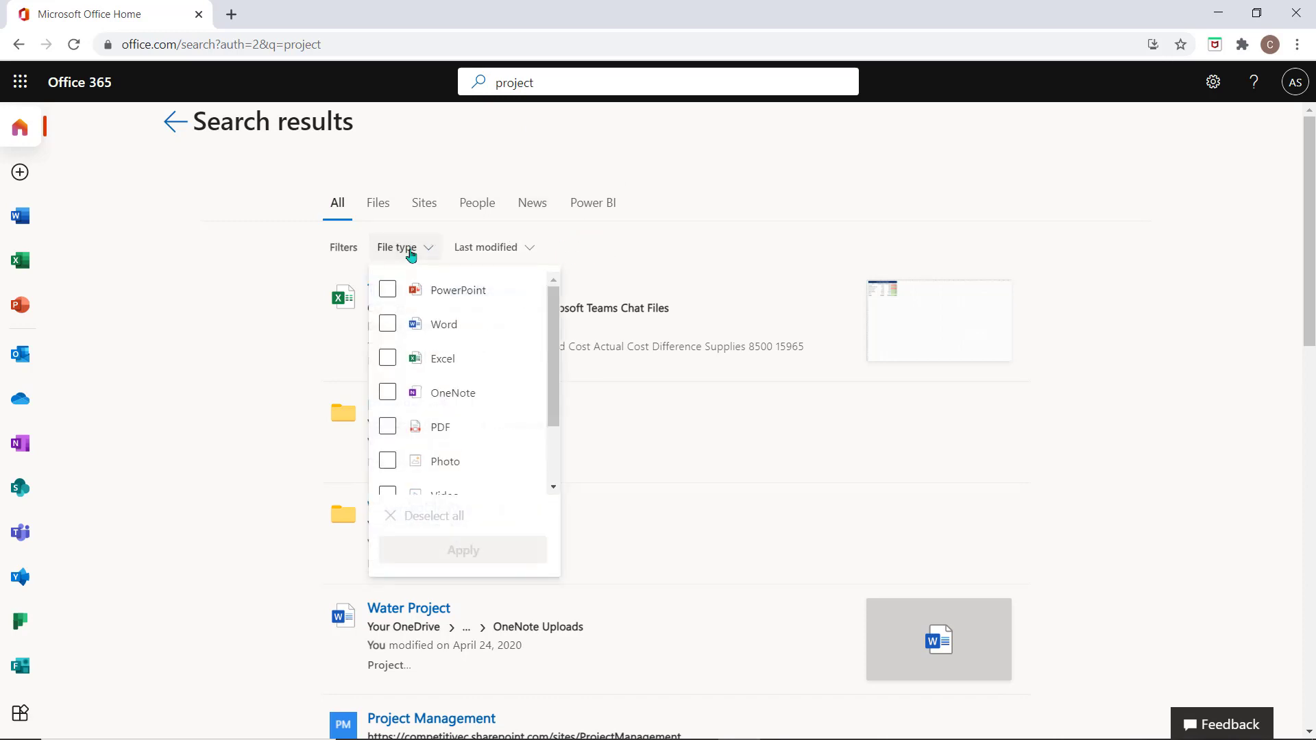
click(386, 324)
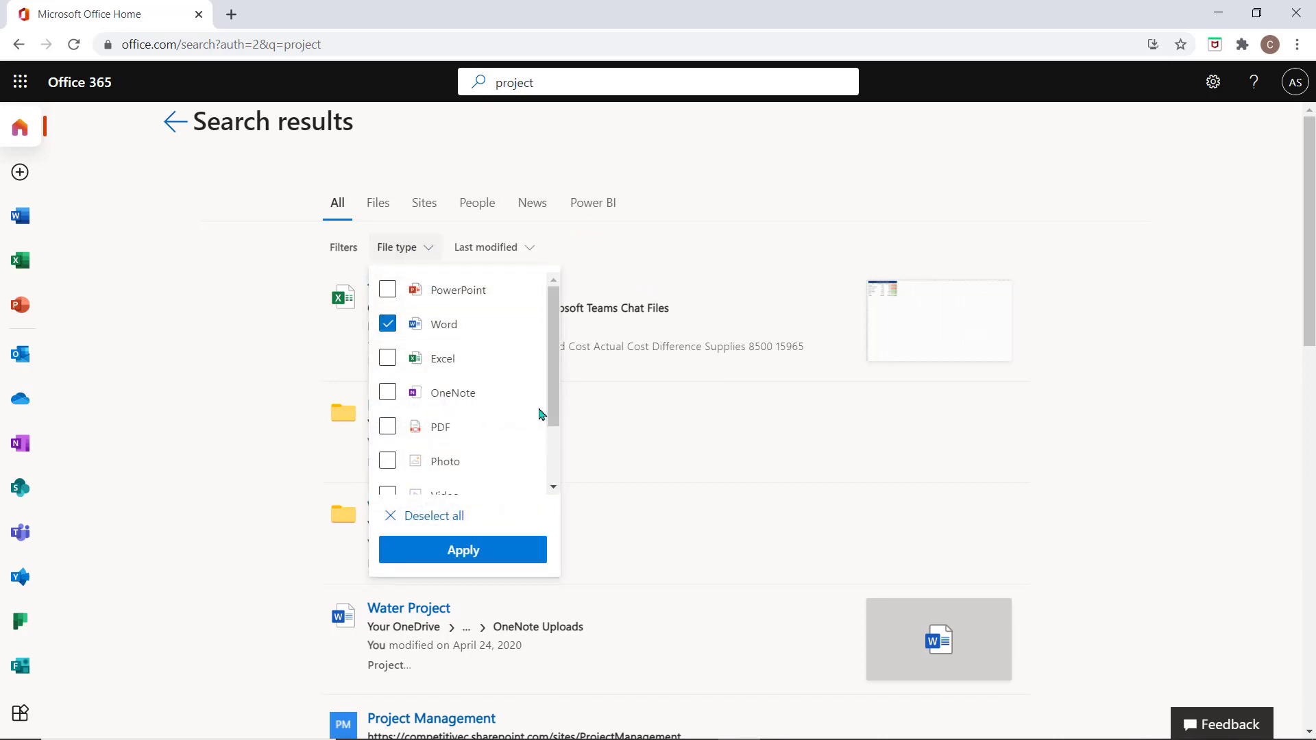
click(463, 550)
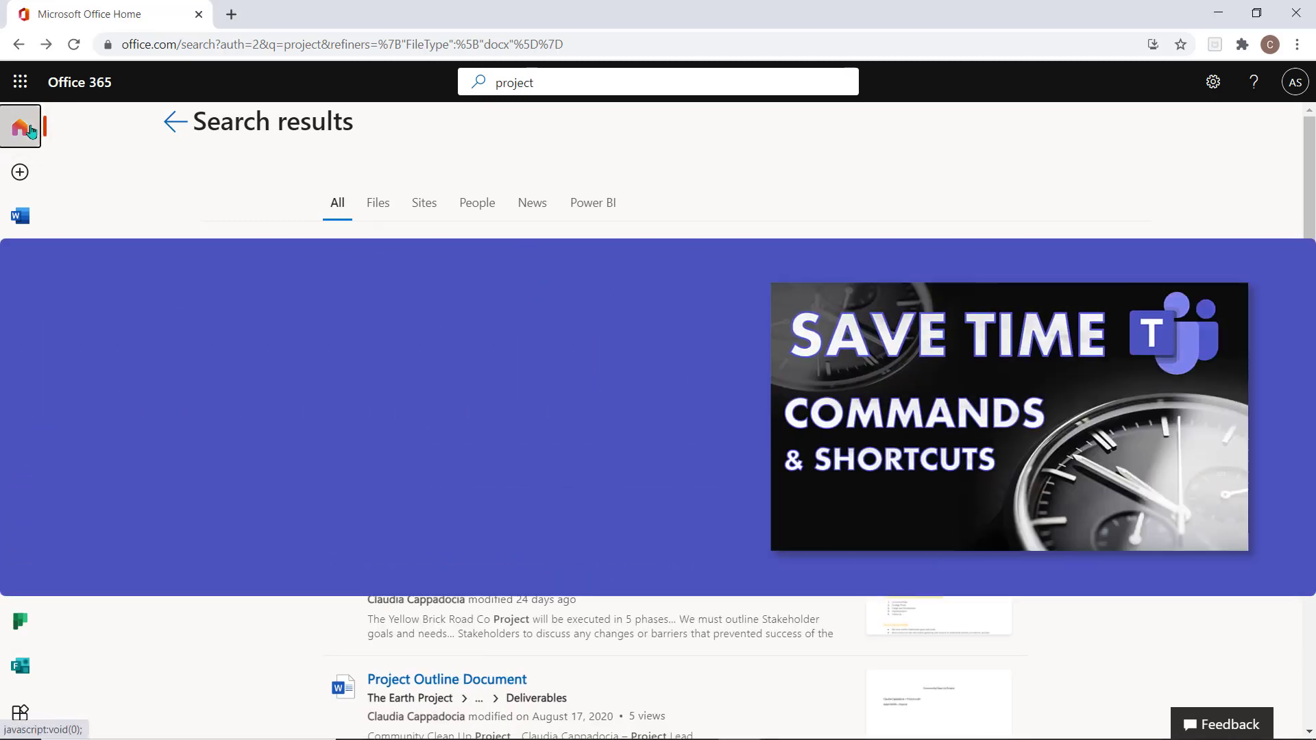
click(20, 126)
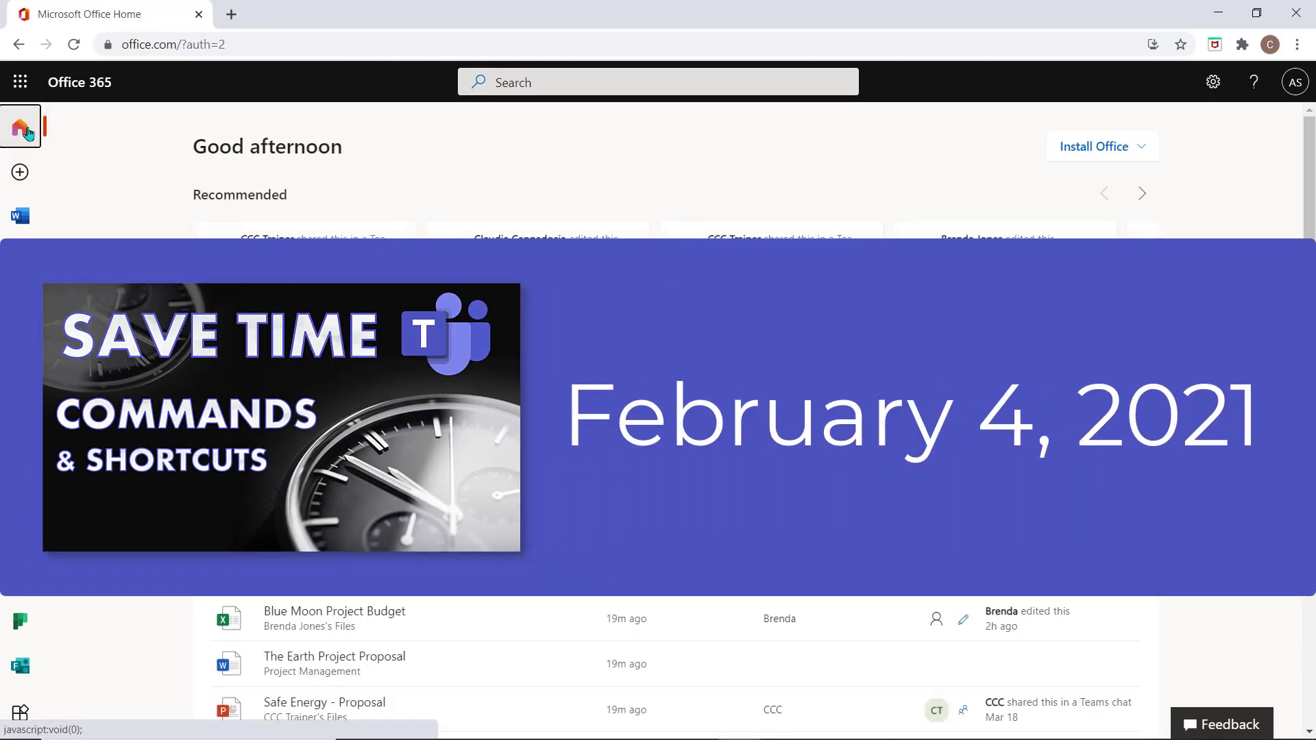
mouse_move(1220, 174)
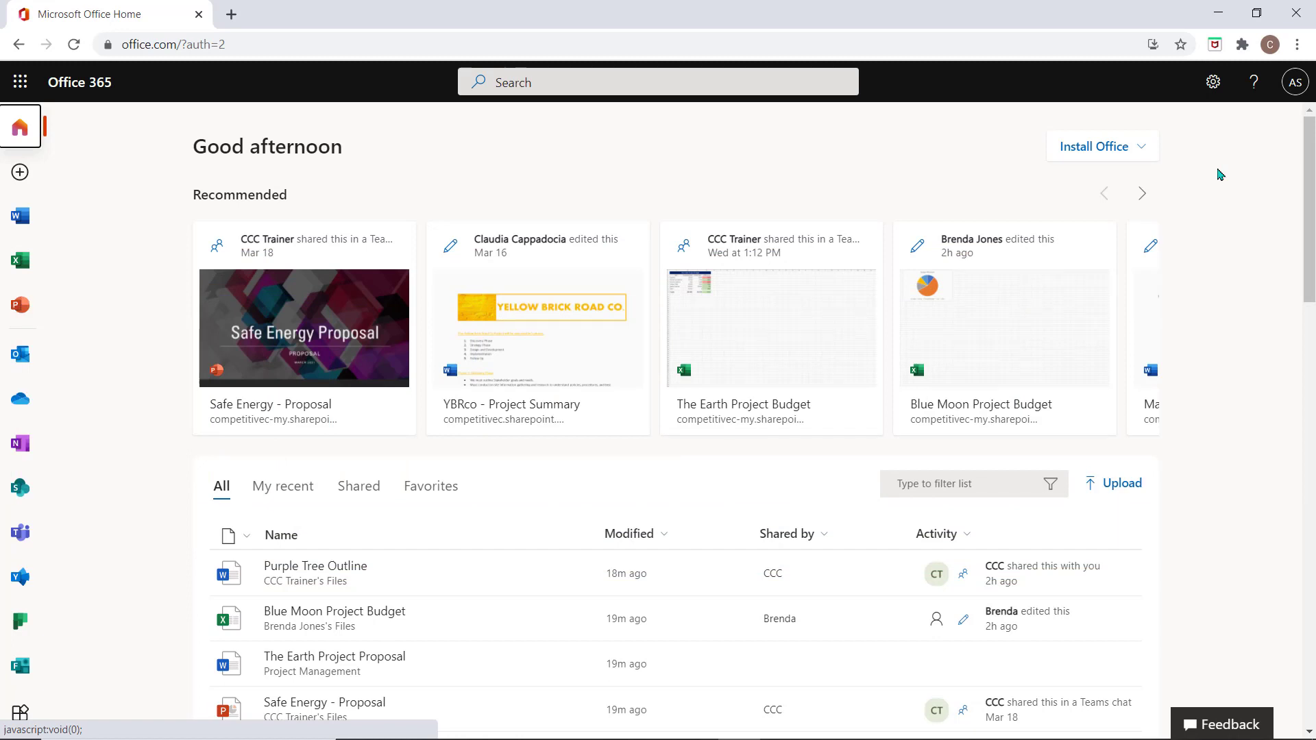
mouse_move(1212, 82)
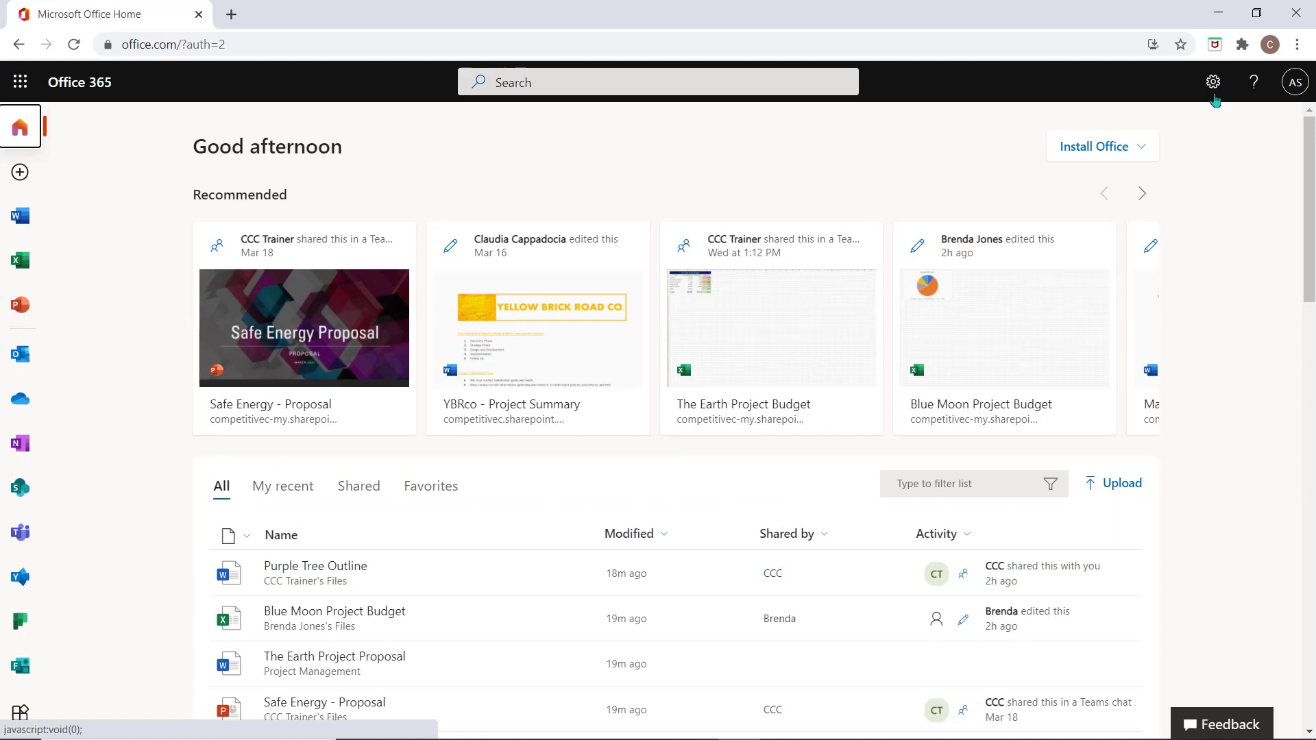
Open the gear Settings panel in the portal top bar.
click(1212, 81)
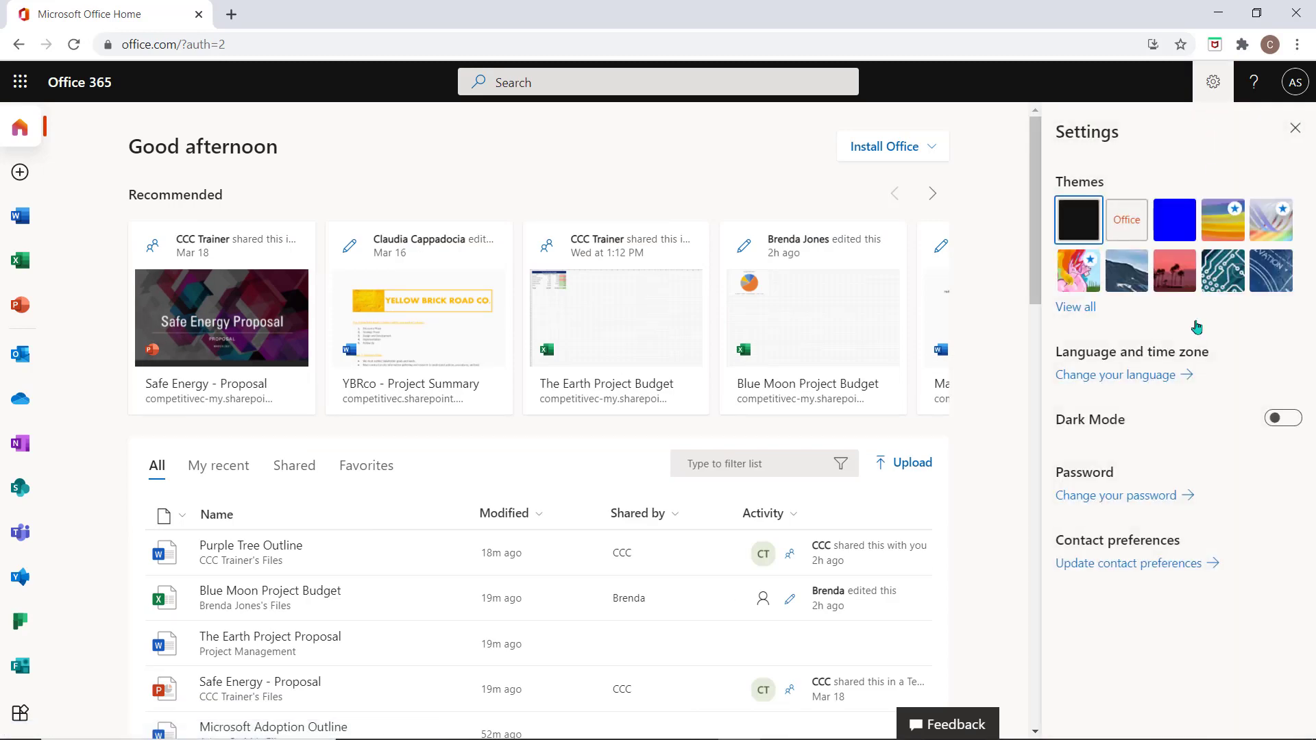
mouse_move(1110, 427)
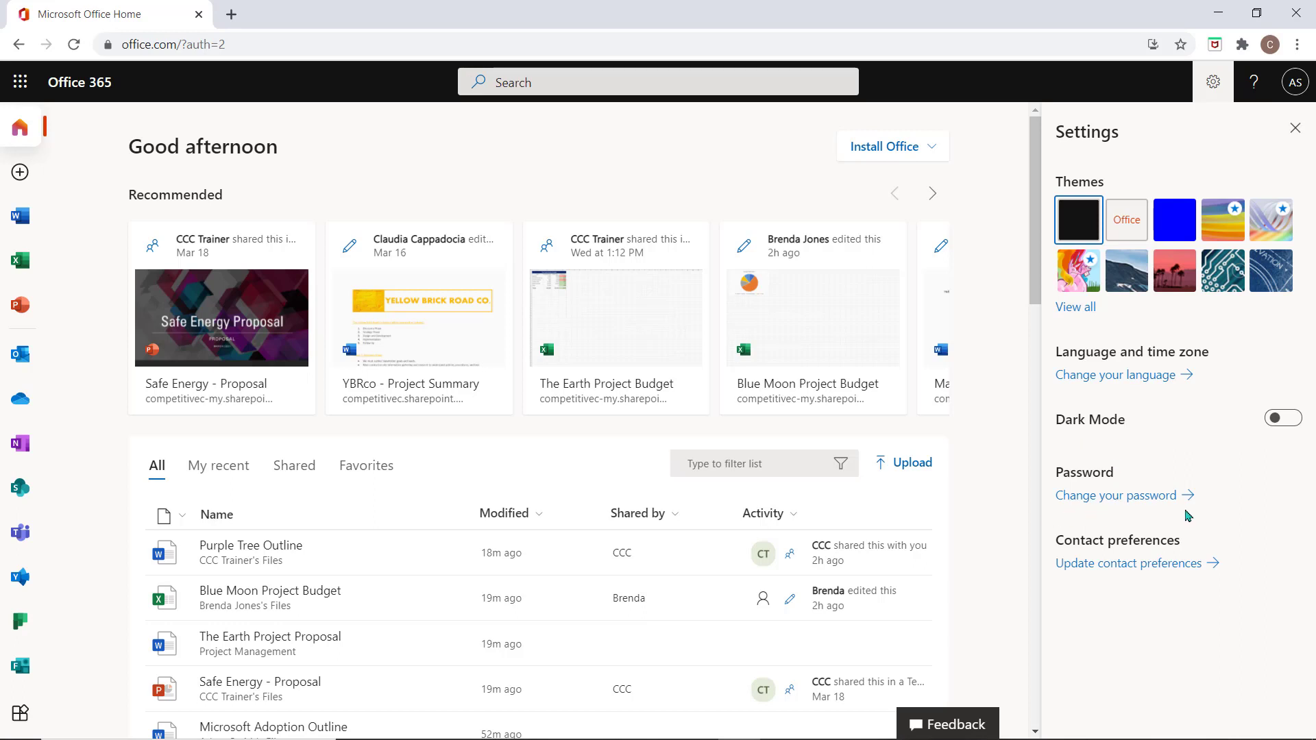
mouse_move(1295, 81)
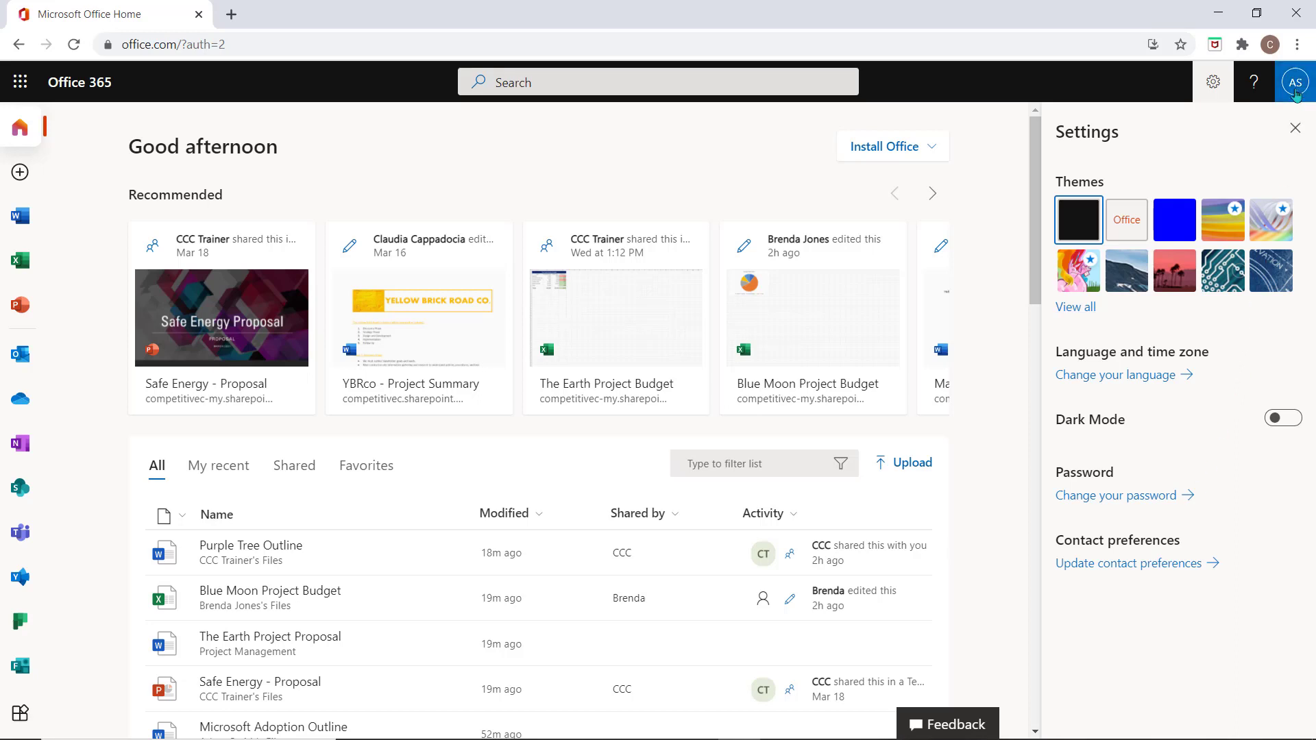
Open View account from the profile menu, browse My Account, and return to Office home.
click(1294, 82)
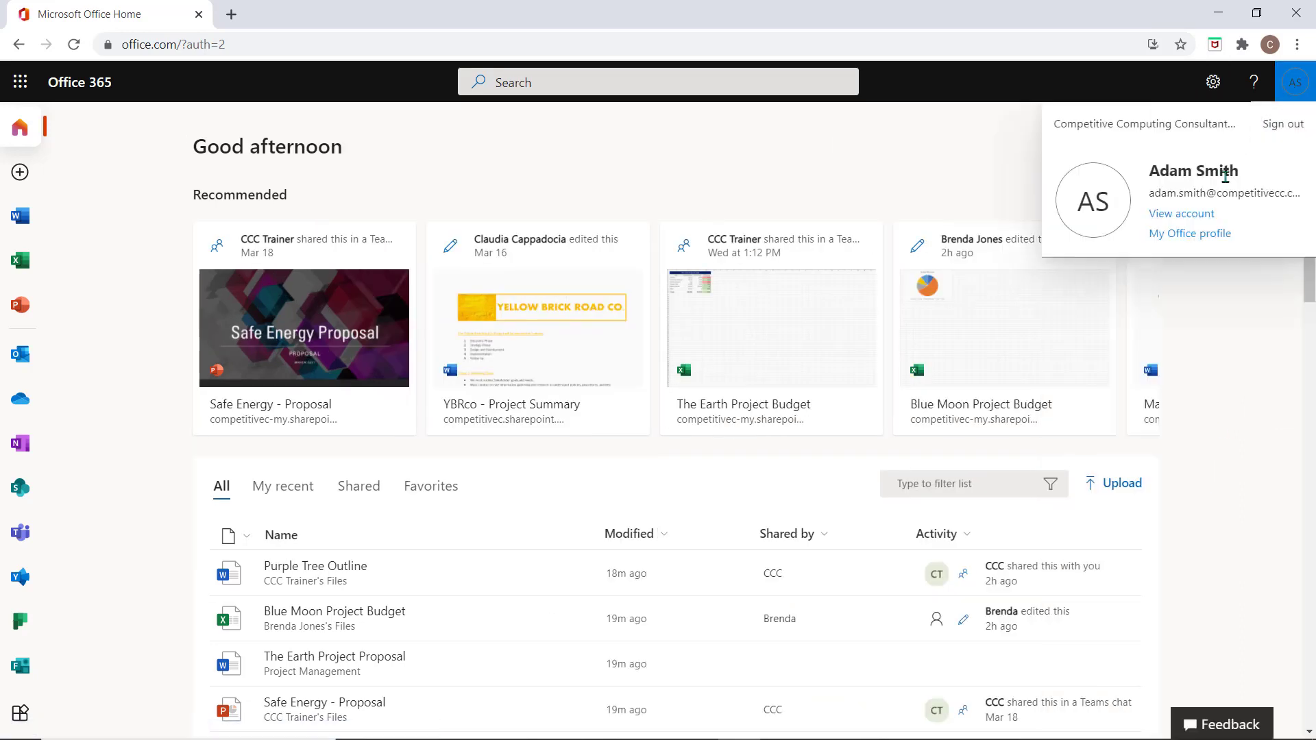
click(1180, 214)
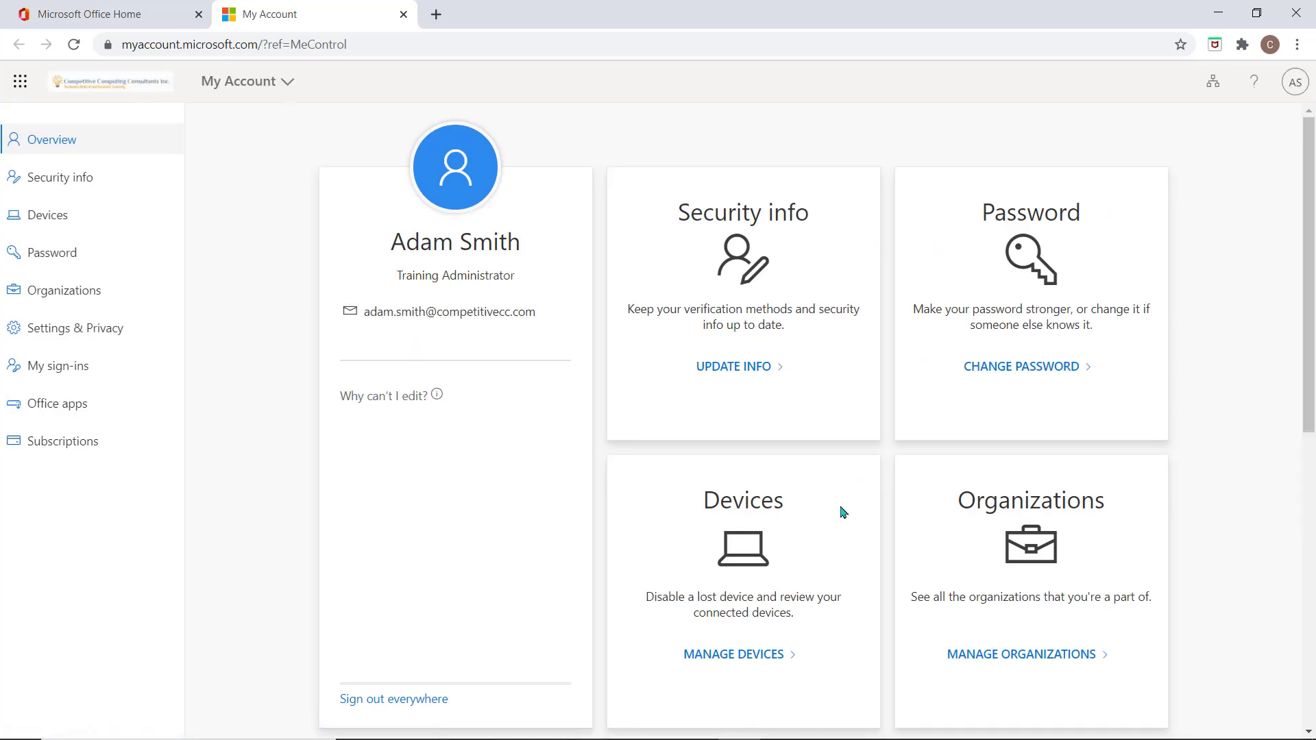
scroll(down, 3)
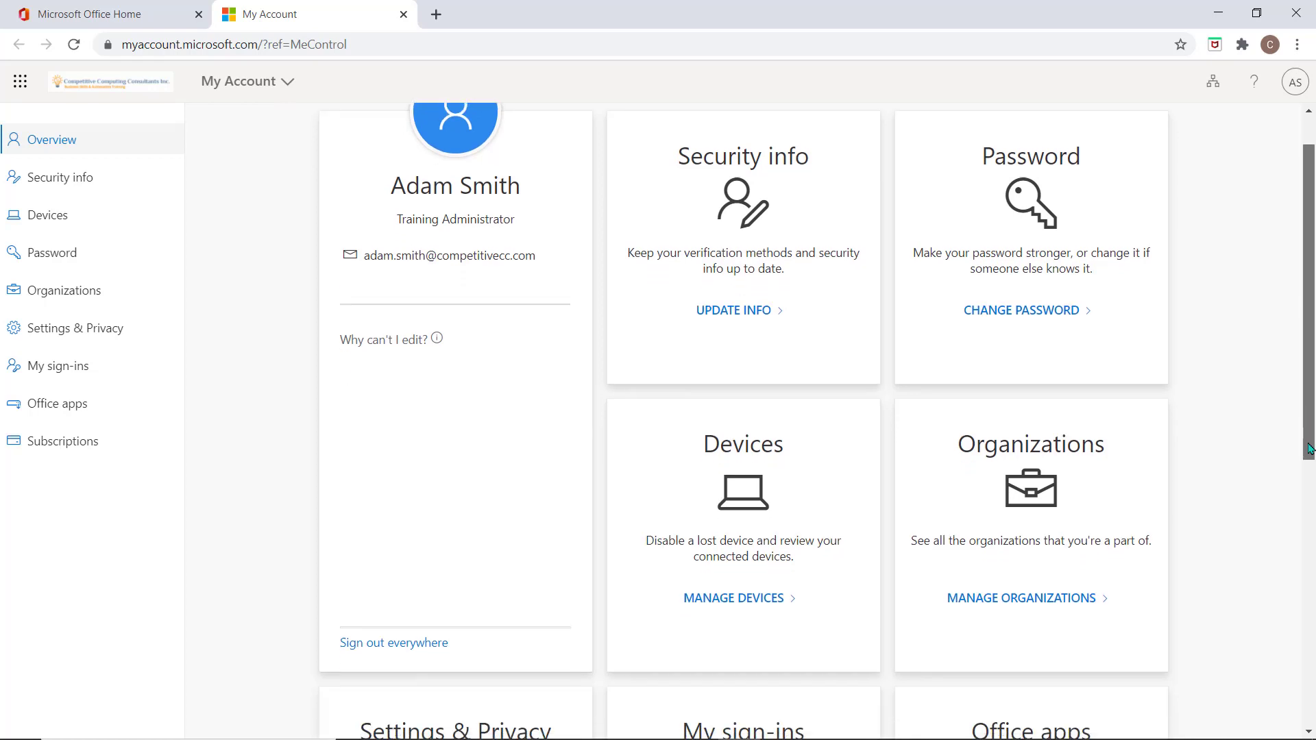
scroll(down, 3)
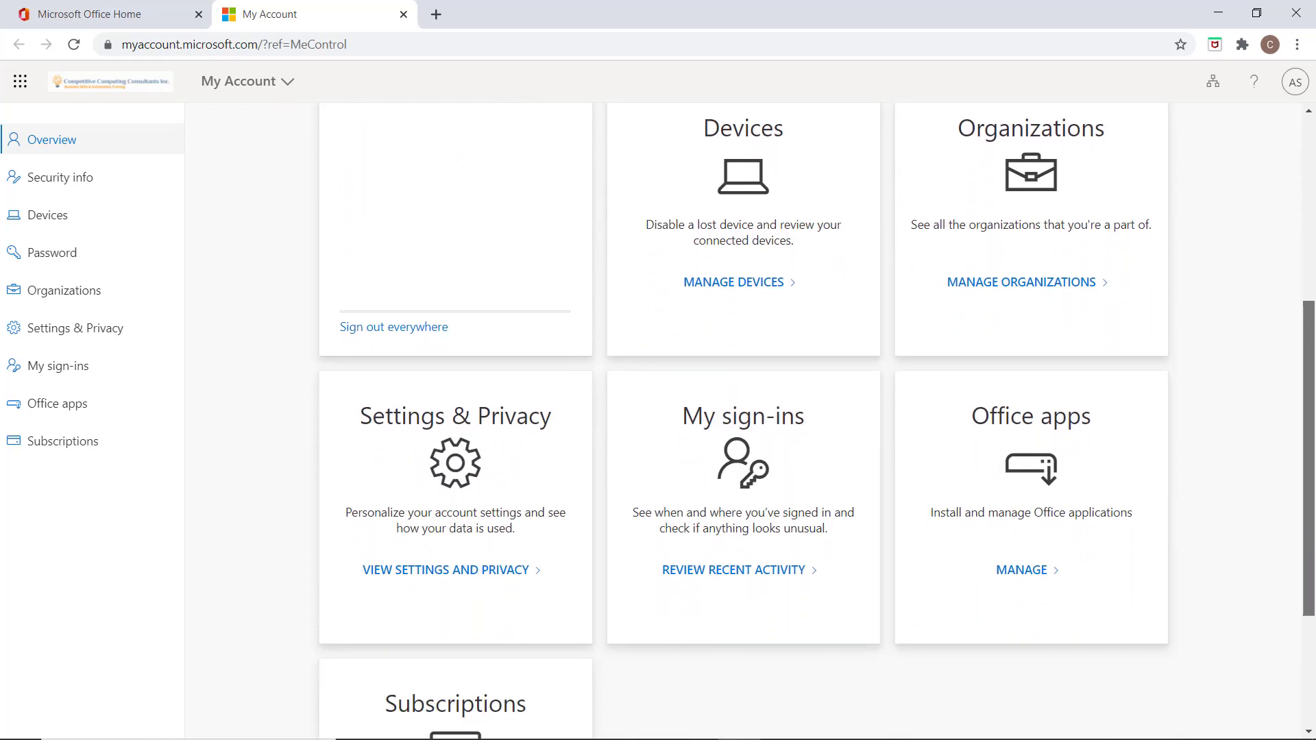
scroll(down, 3)
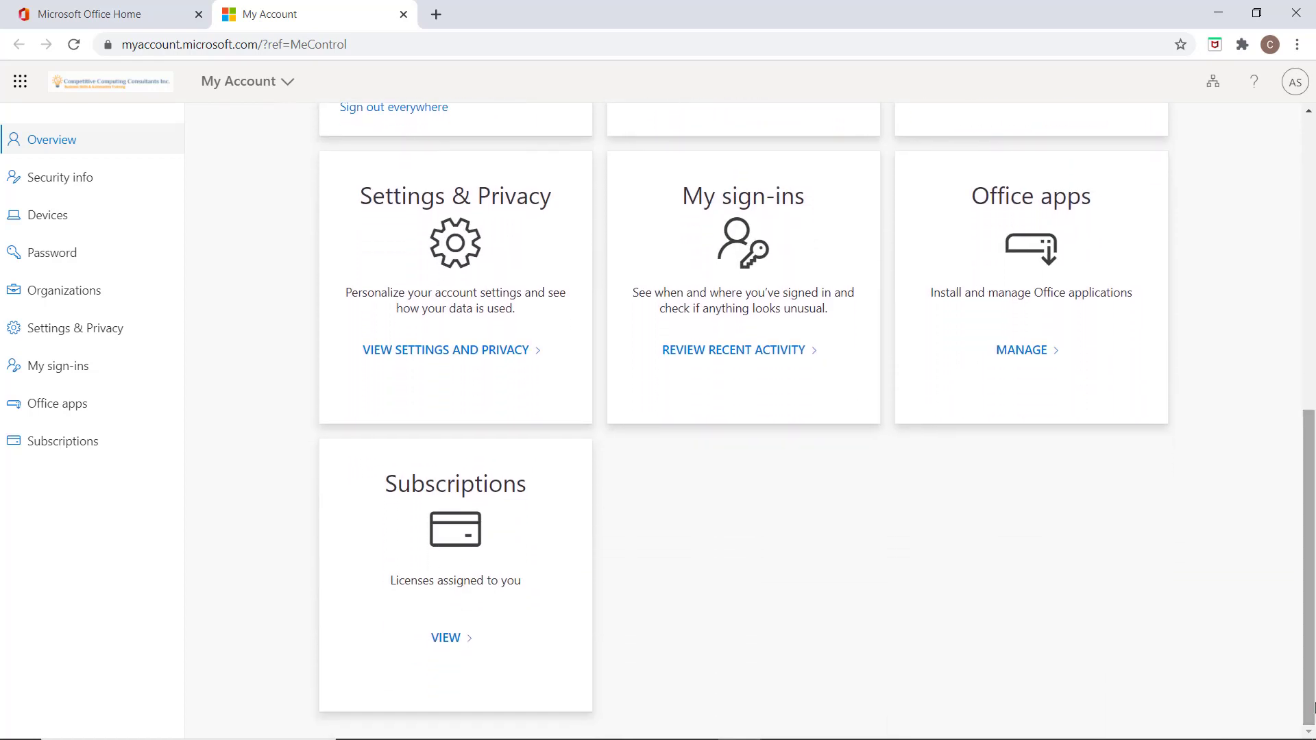
click(93, 15)
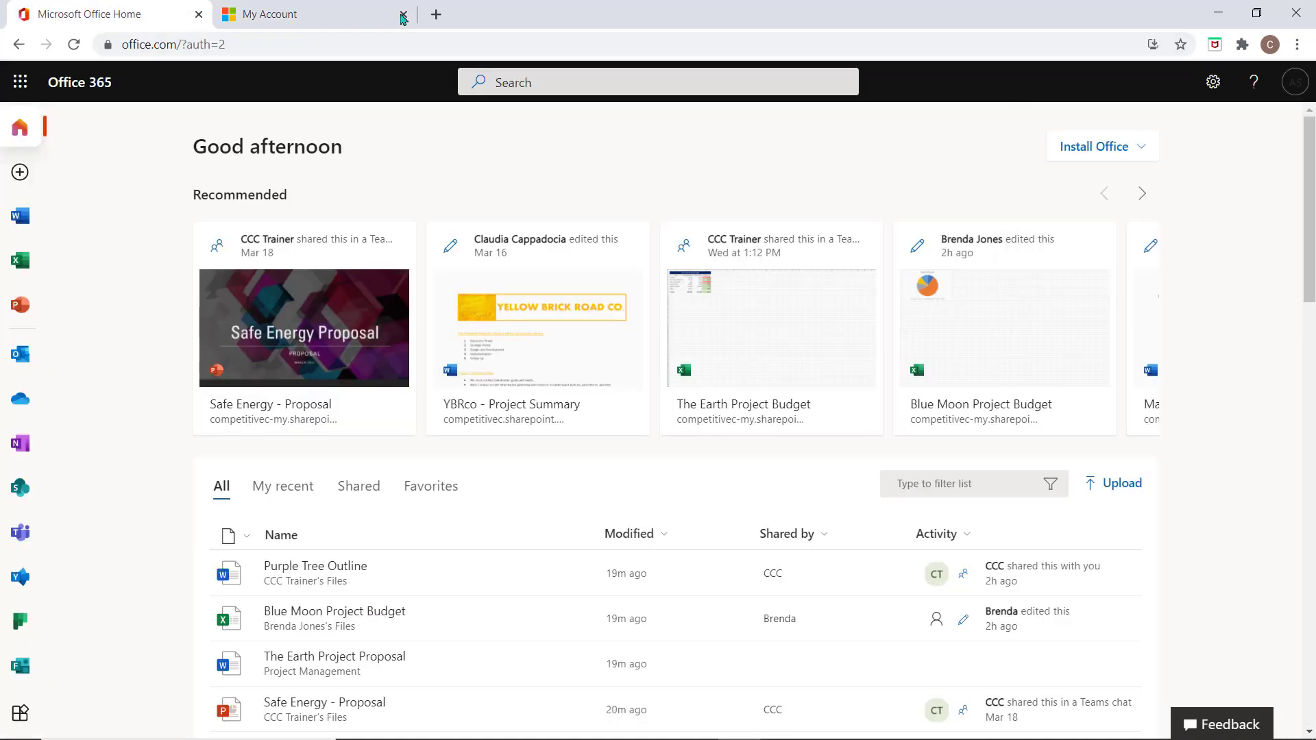
click(1295, 82)
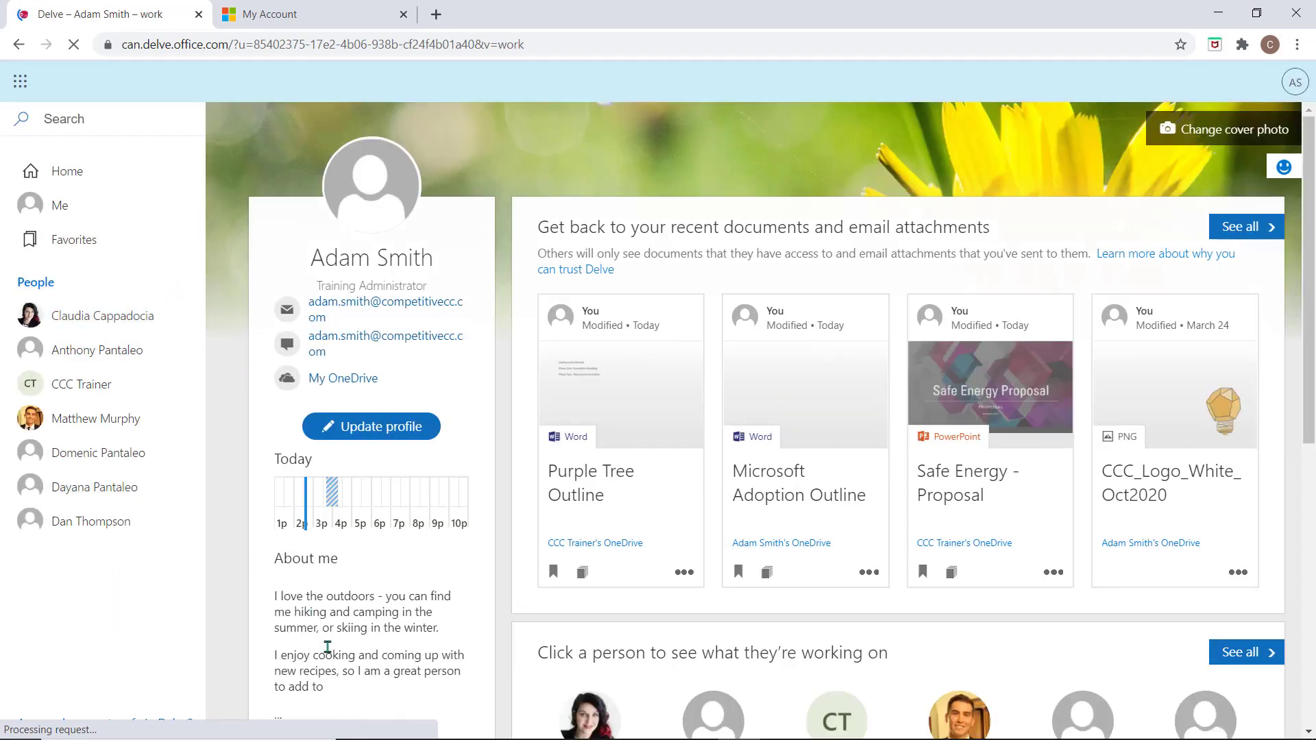
scroll(down, 3)
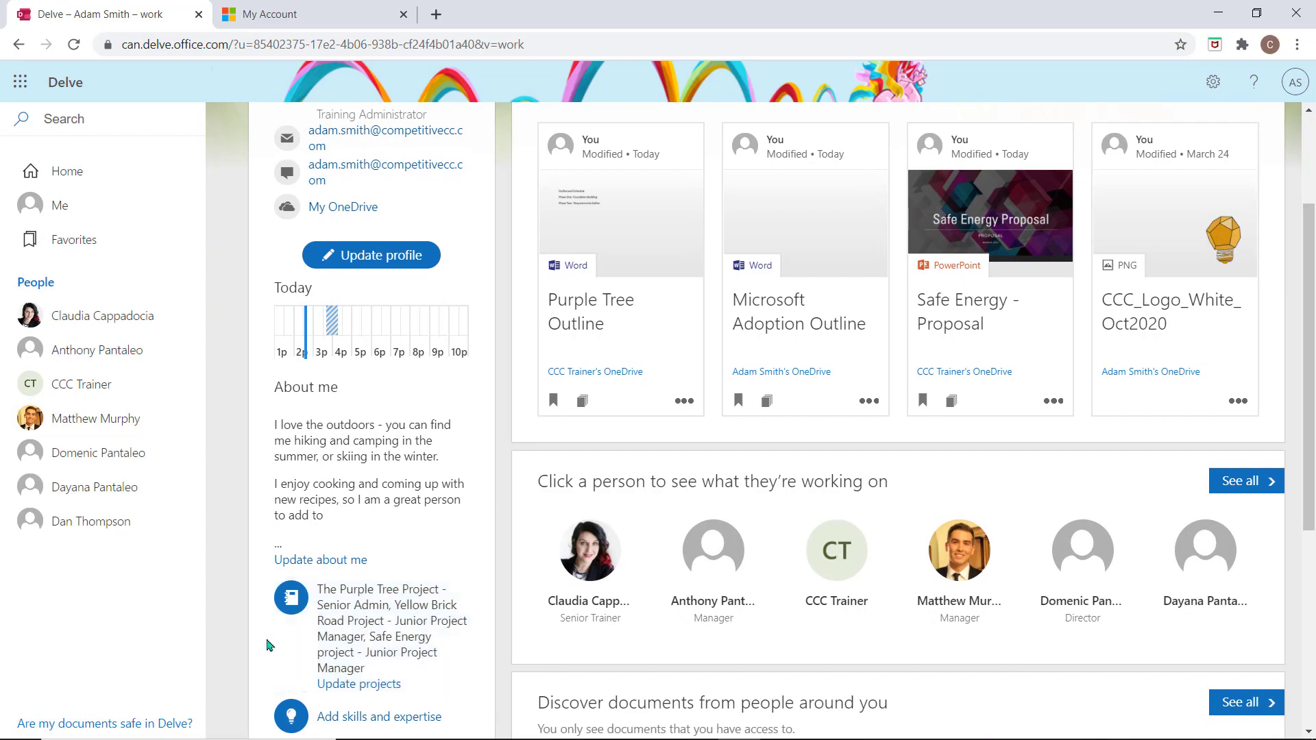
scroll(down, 3)
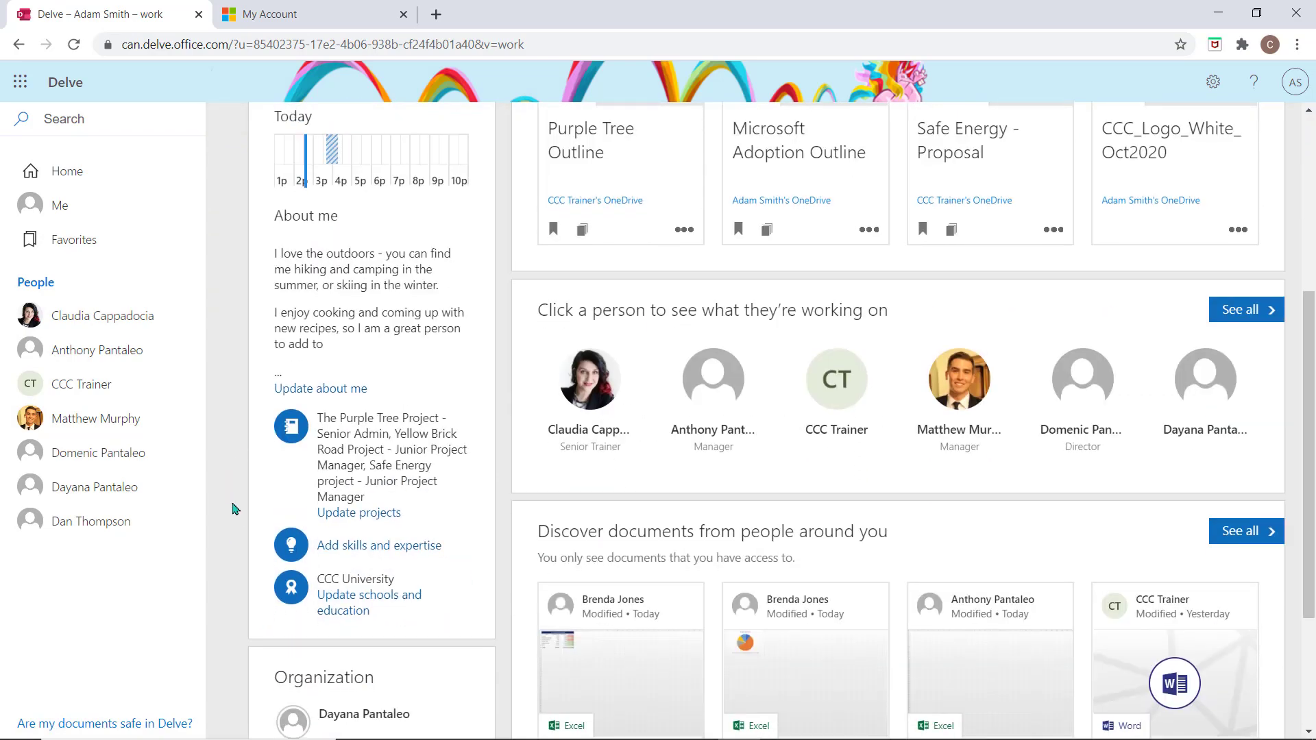
scroll(down, 3)
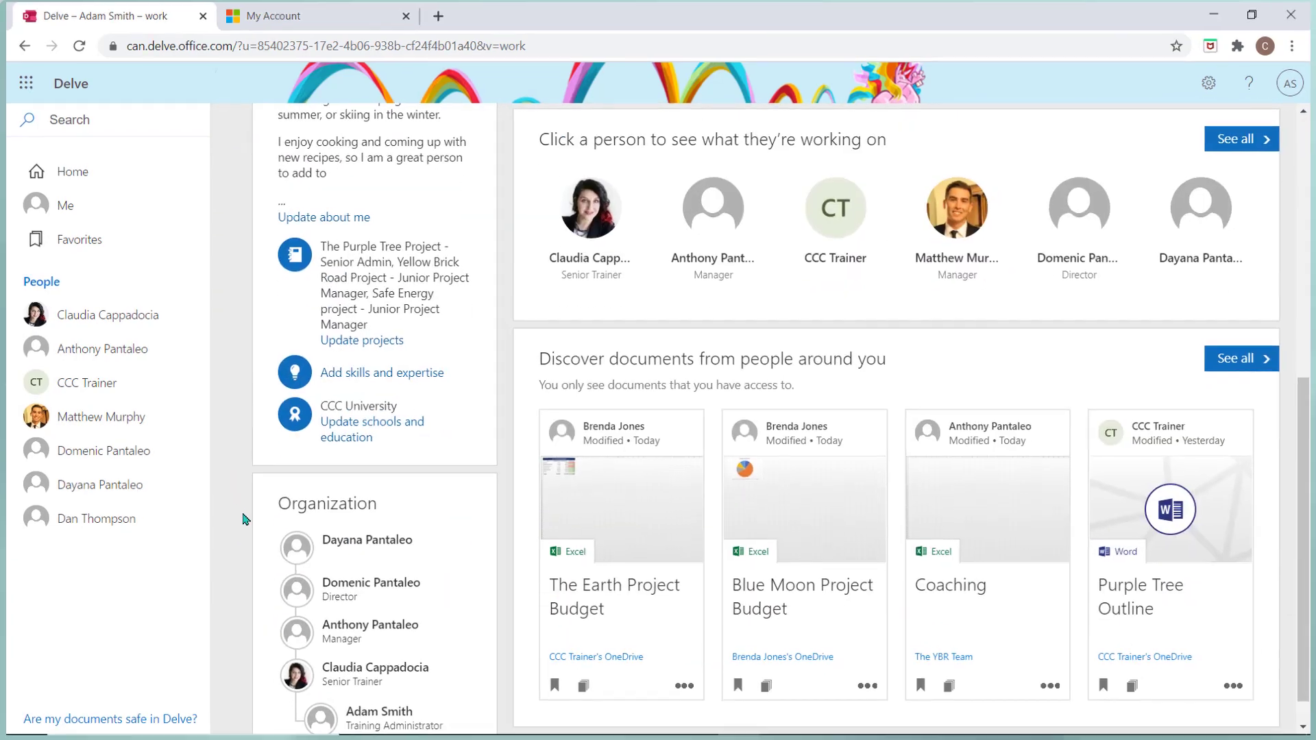